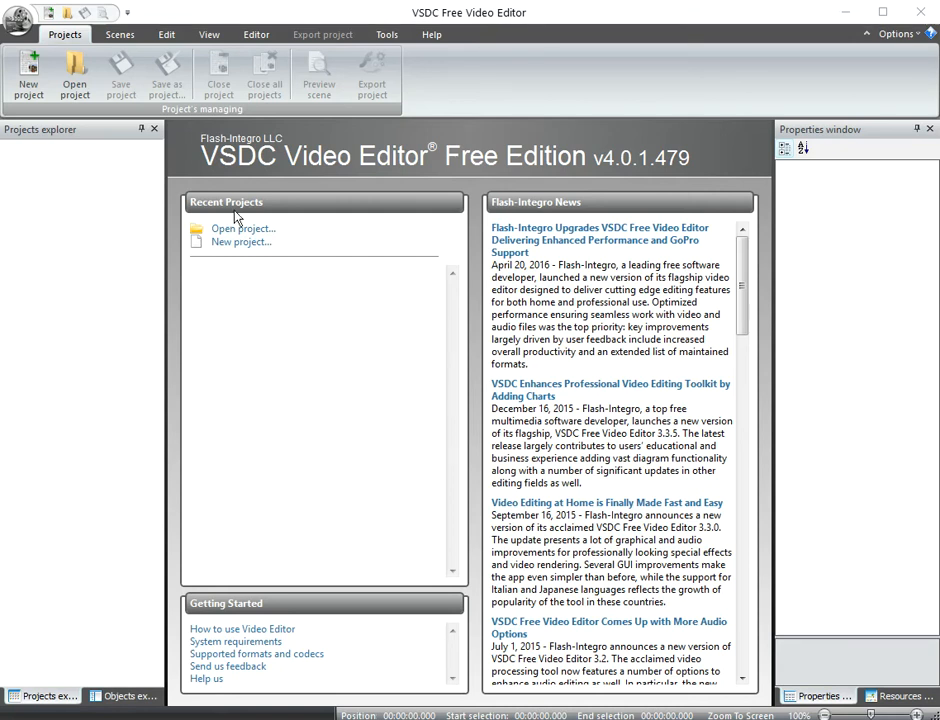
pyautogui.moveTo(304, 176)
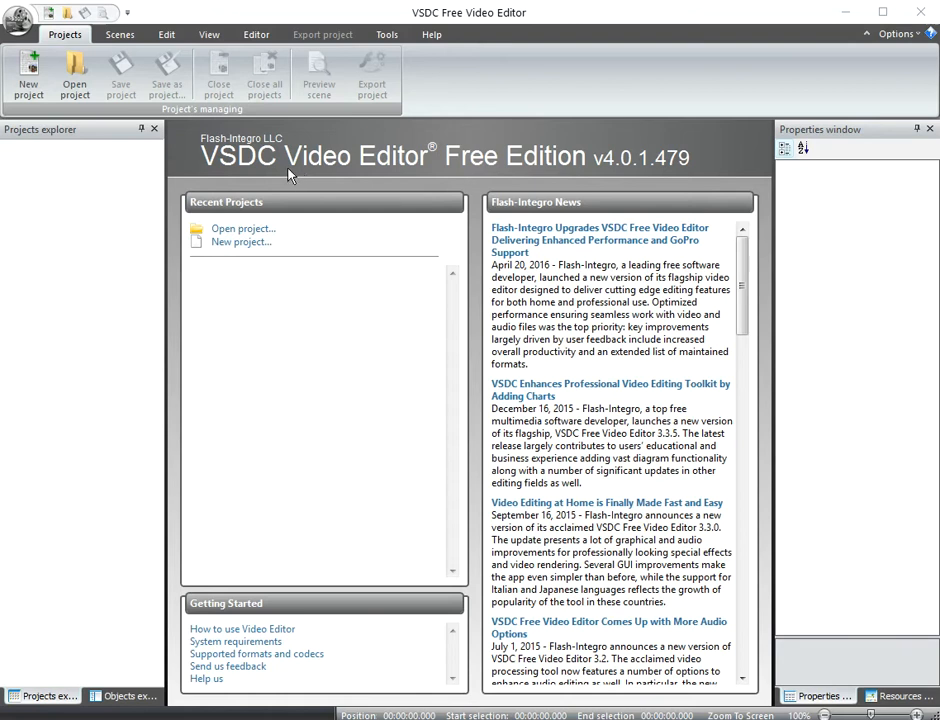
pyautogui.moveTo(244, 200)
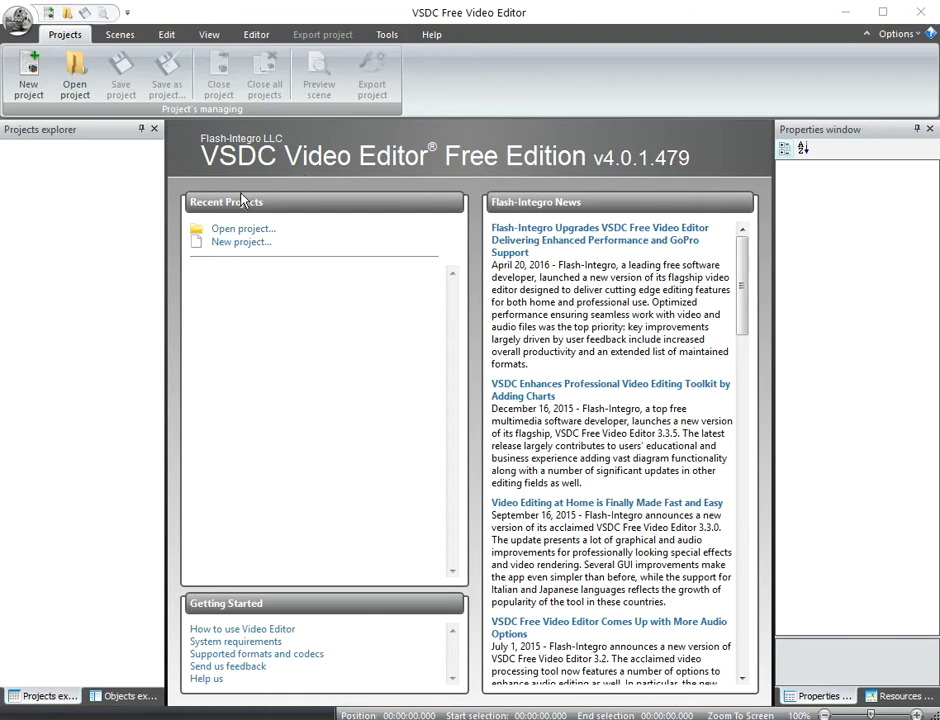
pyautogui.moveTo(844, 12)
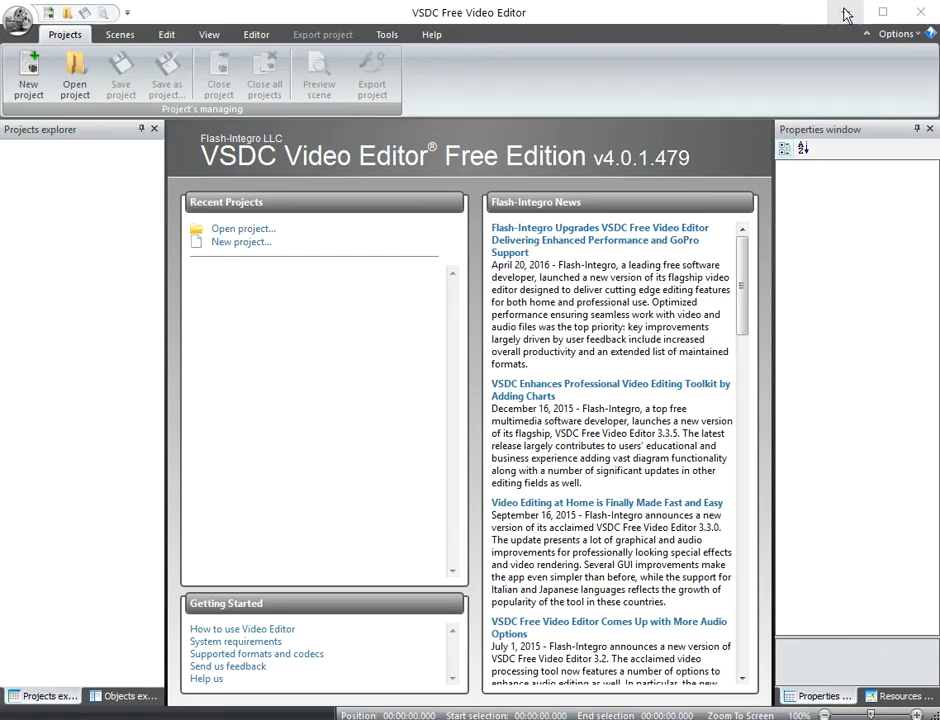
# Relaunch VSDC and create a new project with the default 800x480, 30 fps settings
pyautogui.click(844, 12)
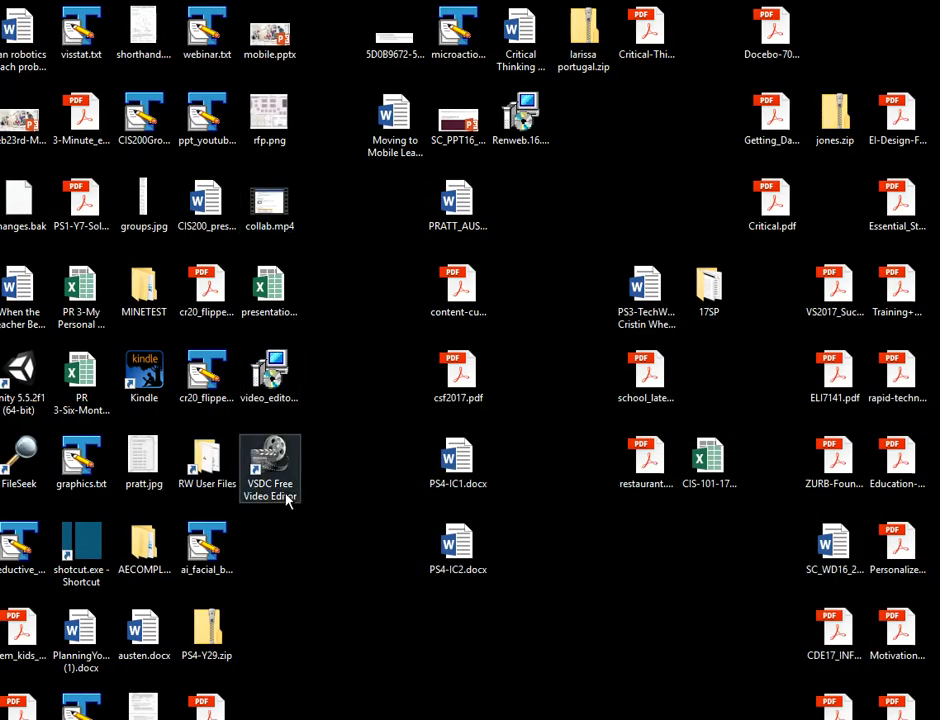
pyautogui.moveTo(280, 450)
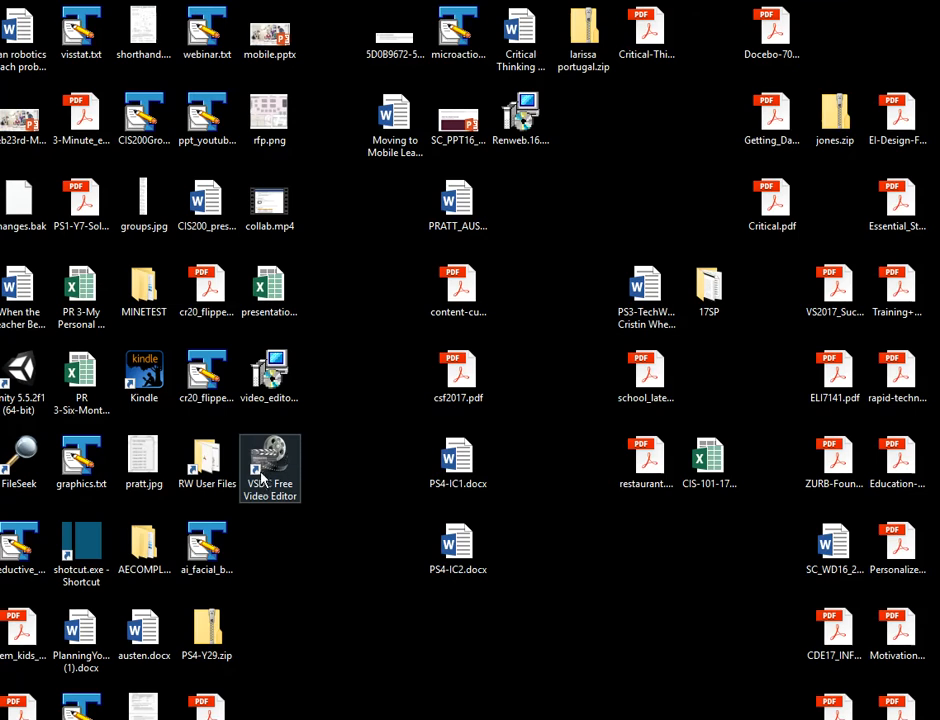
pyautogui.doubleClick(268, 468)
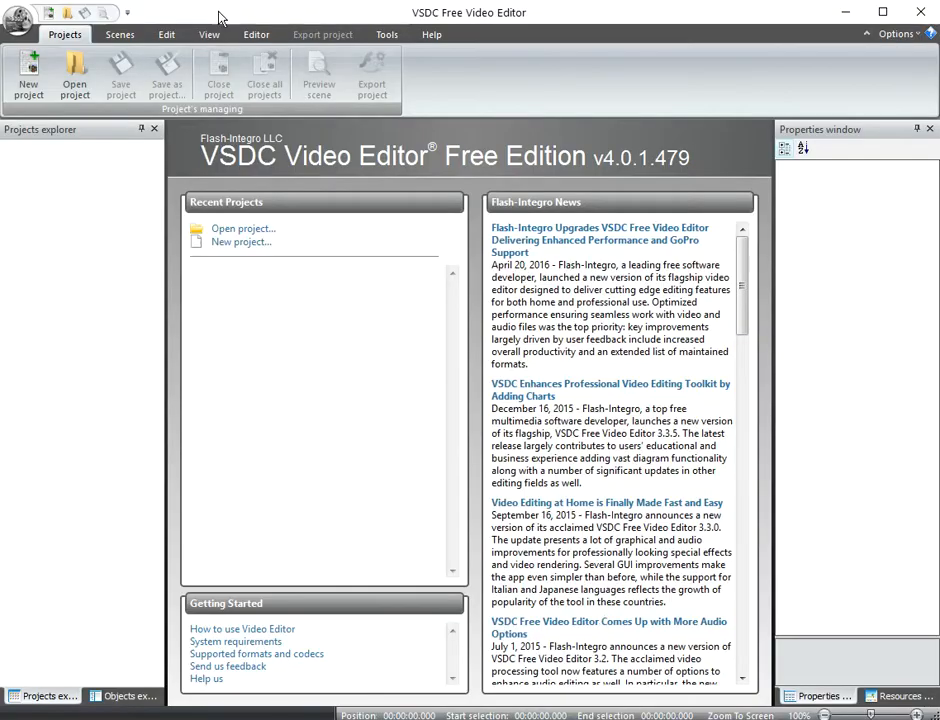
pyautogui.moveTo(624, 170)
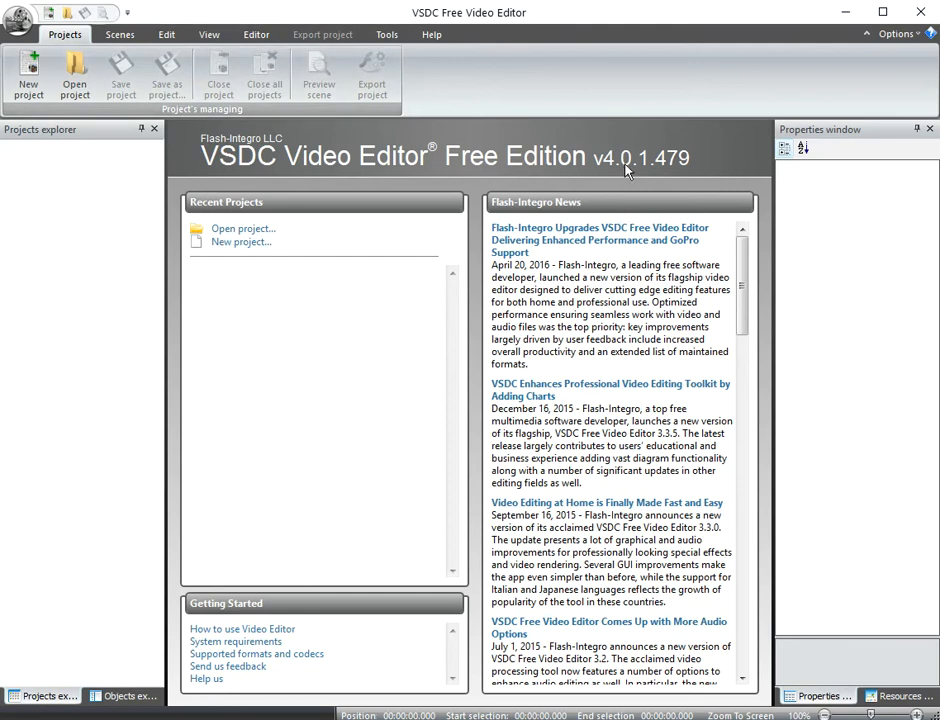
pyautogui.moveTo(592, 330)
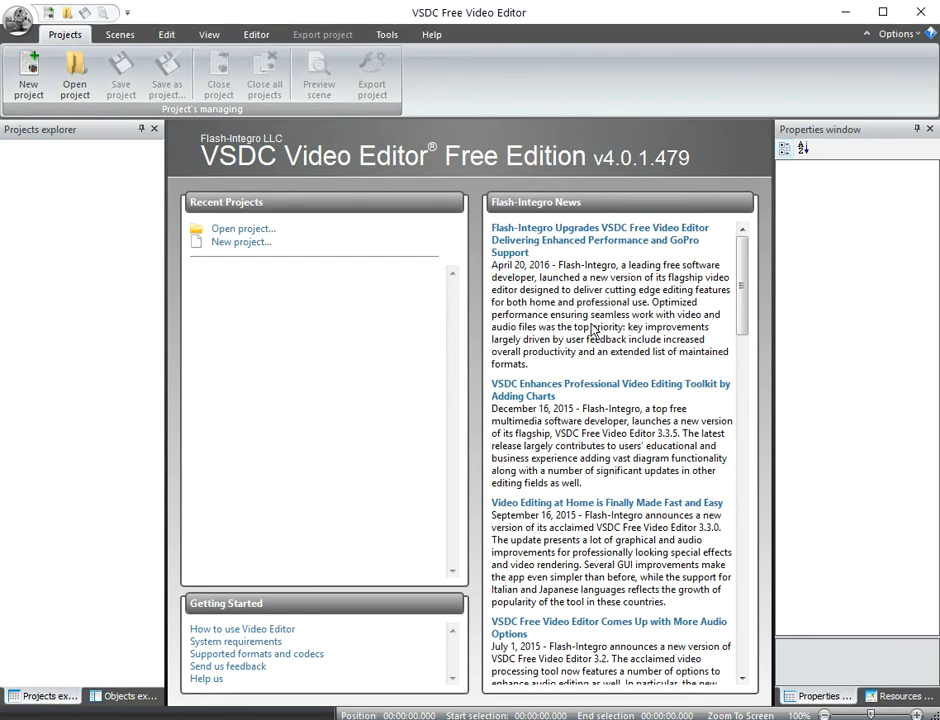
pyautogui.moveTo(228, 248)
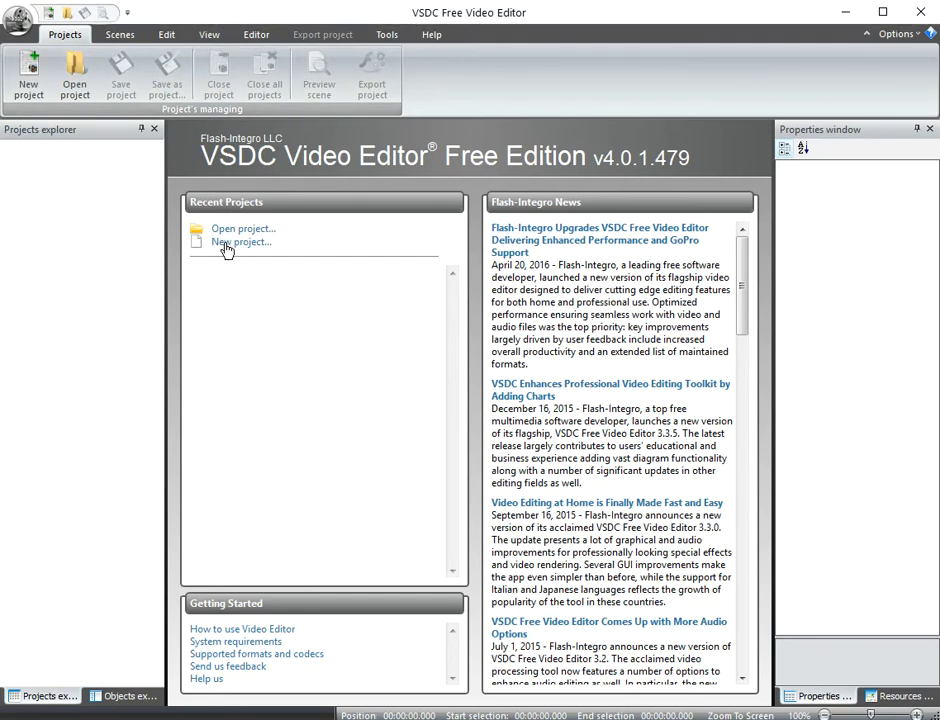
pyautogui.click(242, 242)
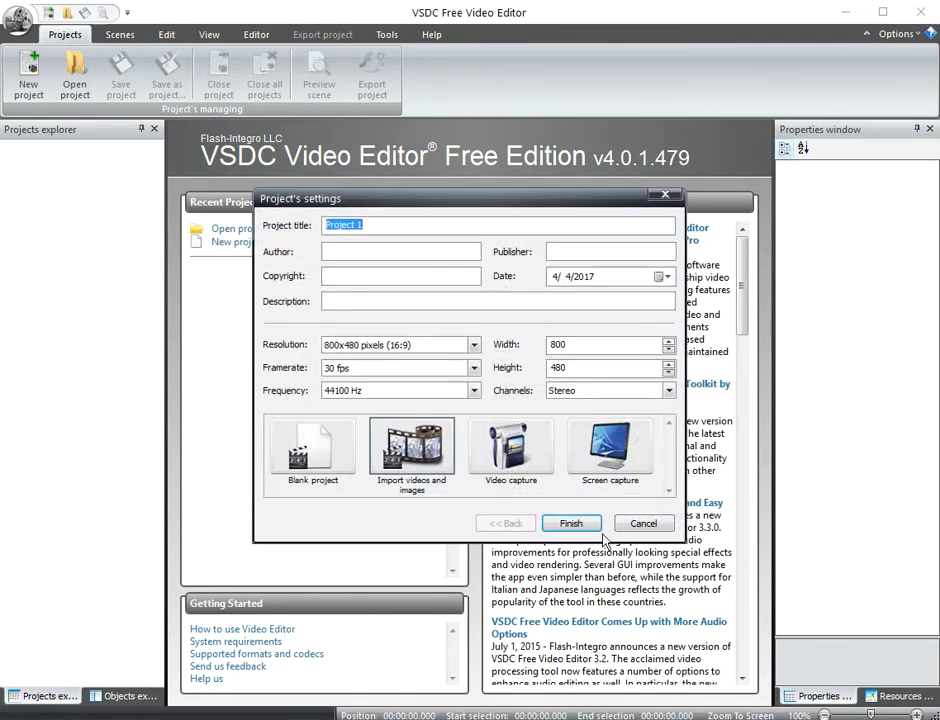
pyautogui.click(572, 524)
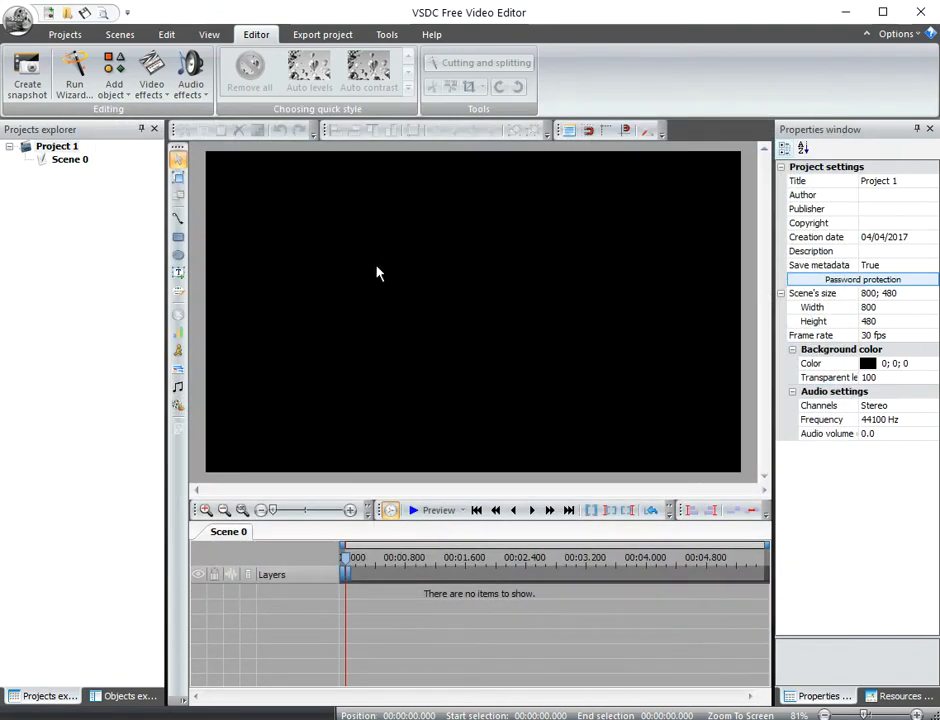
pyautogui.moveTo(490, 432)
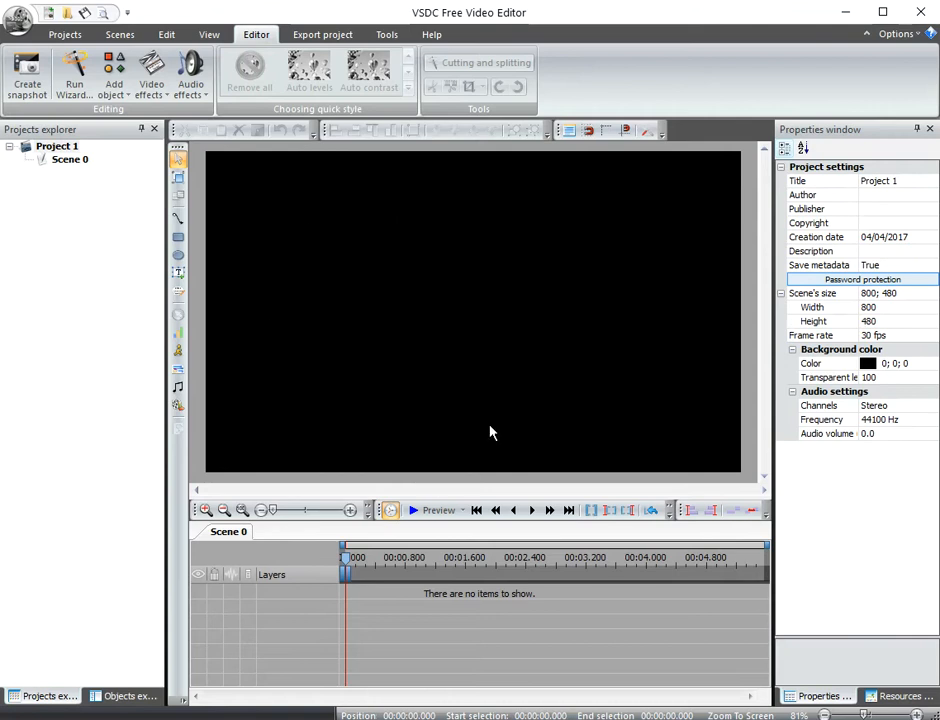
pyautogui.moveTo(412, 596)
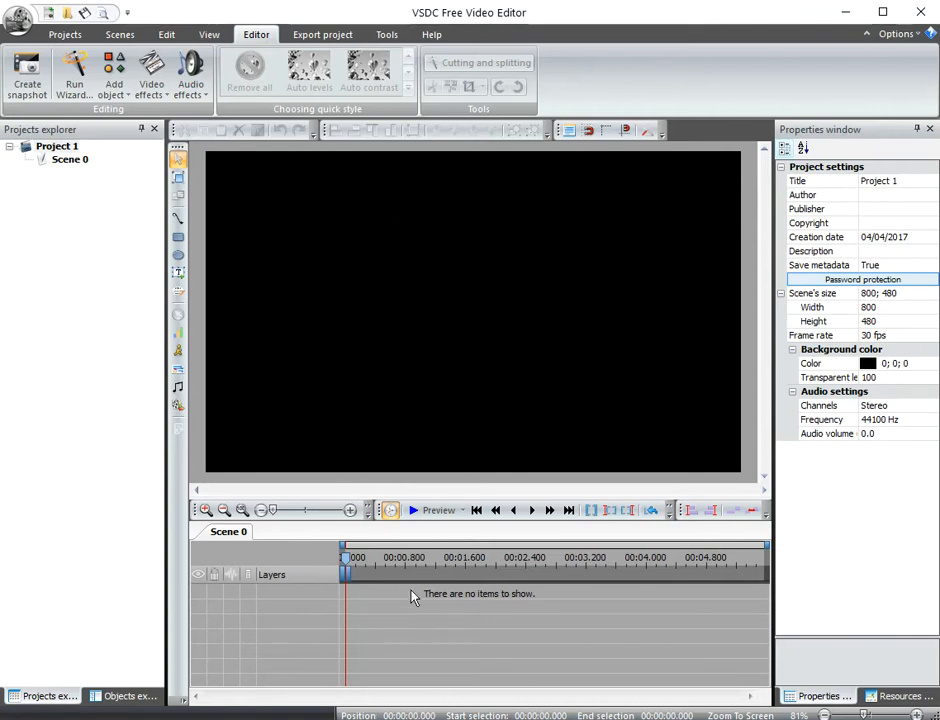
pyautogui.moveTo(414, 596)
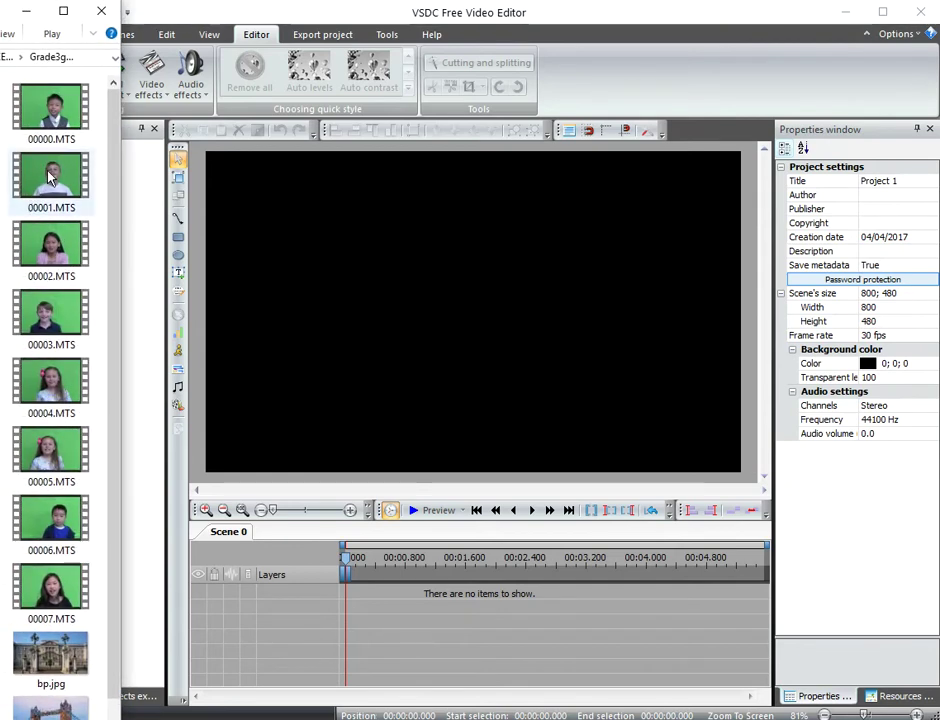
pyautogui.moveTo(52, 180)
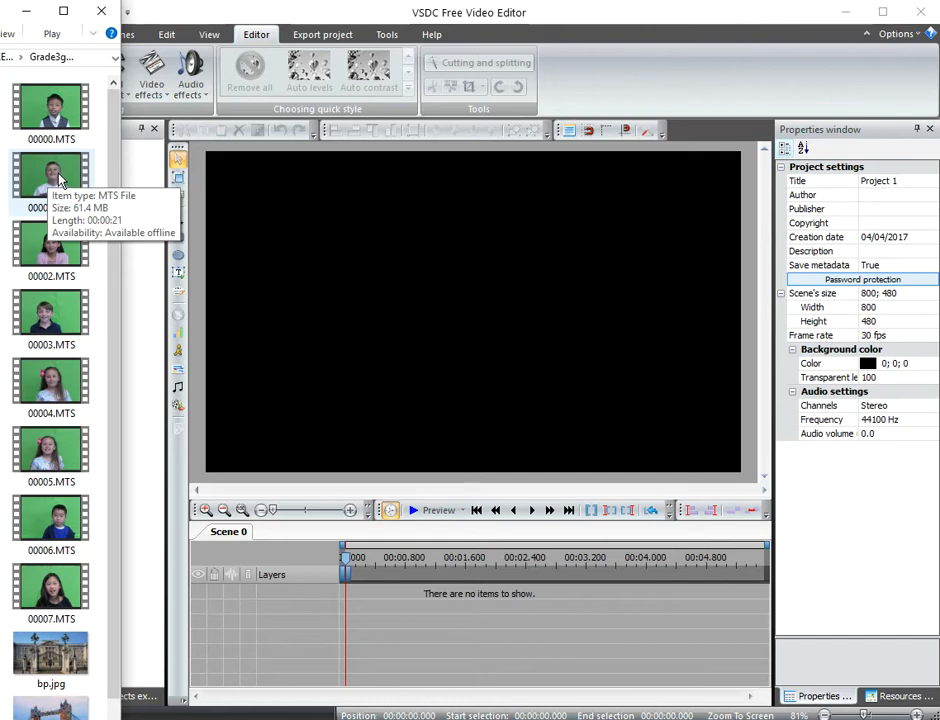
pyautogui.moveTo(8, 22)
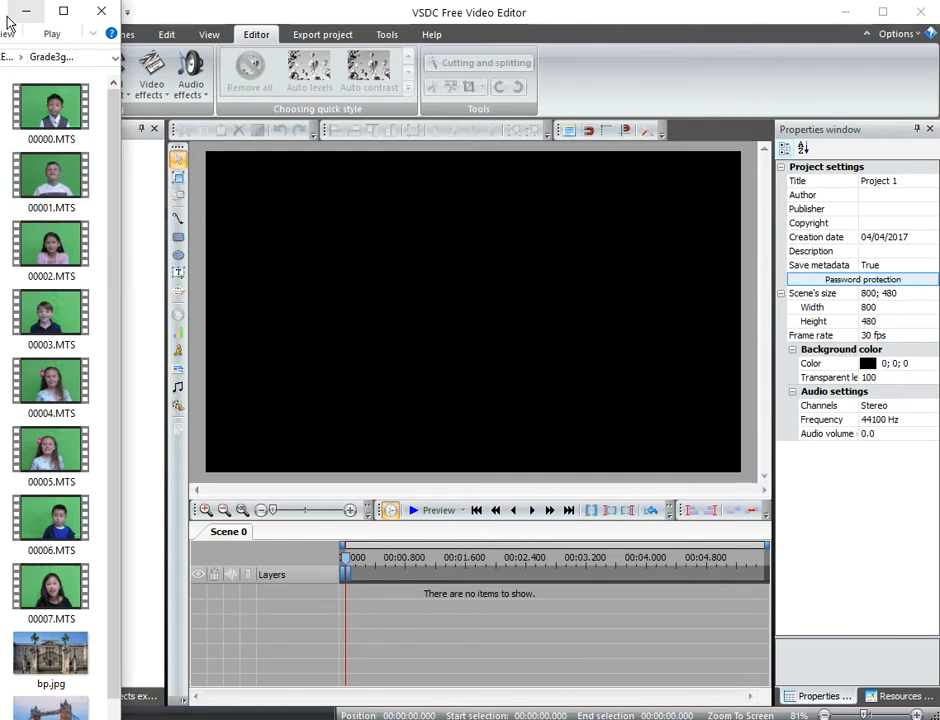
# Bring up the clips folder and place the London Bridge photo as a full-frame image layer
pyautogui.click(48, 696)
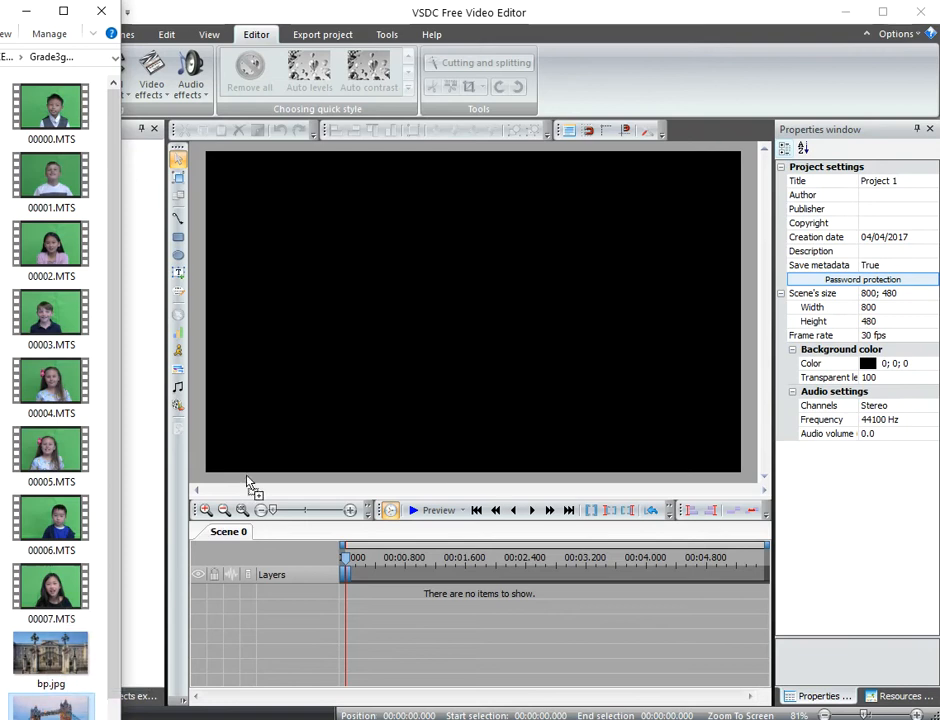
pyautogui.moveTo(248, 210)
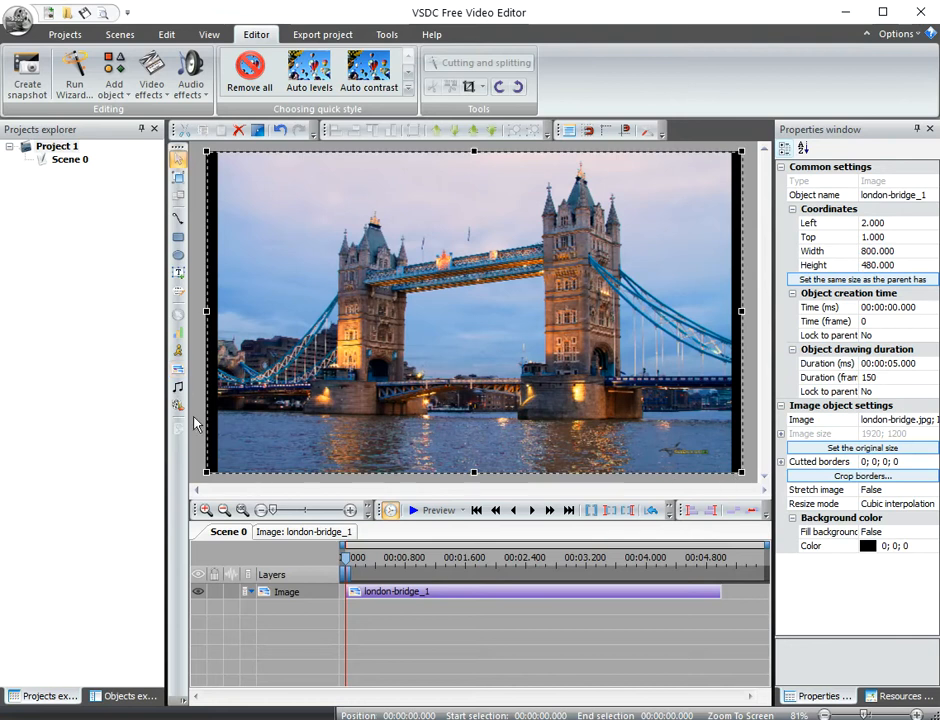
pyautogui.click(420, 414)
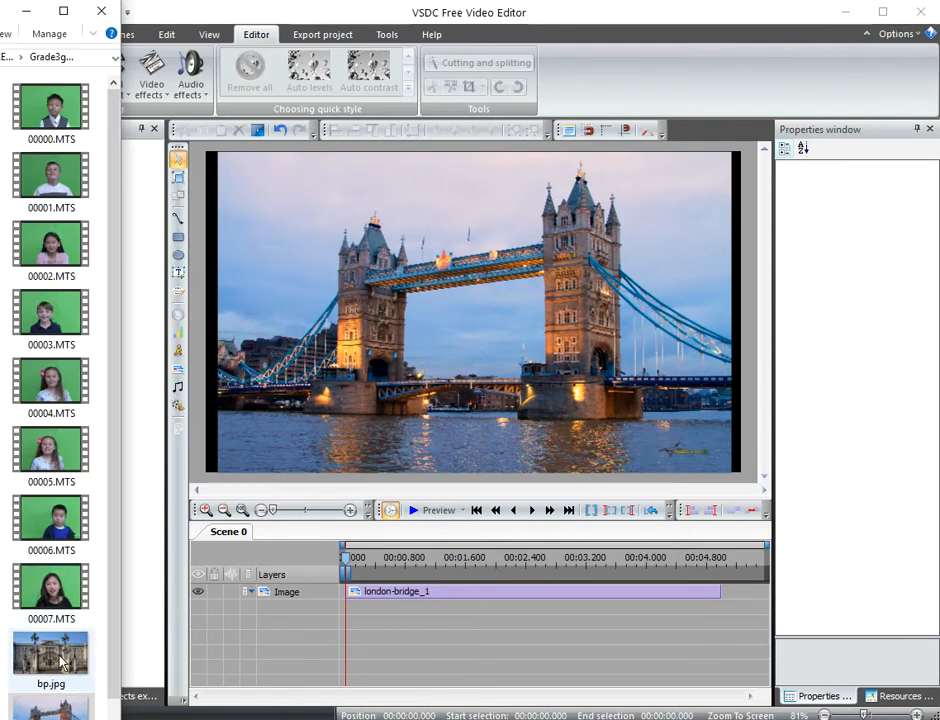
pyautogui.moveTo(52, 660)
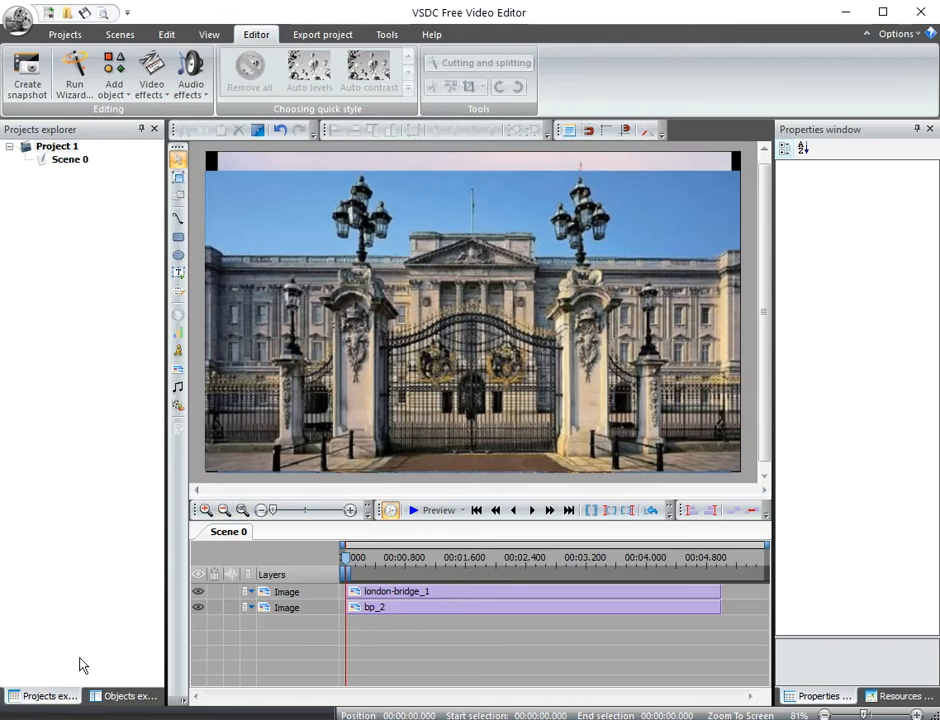
pyautogui.moveTo(52, 236)
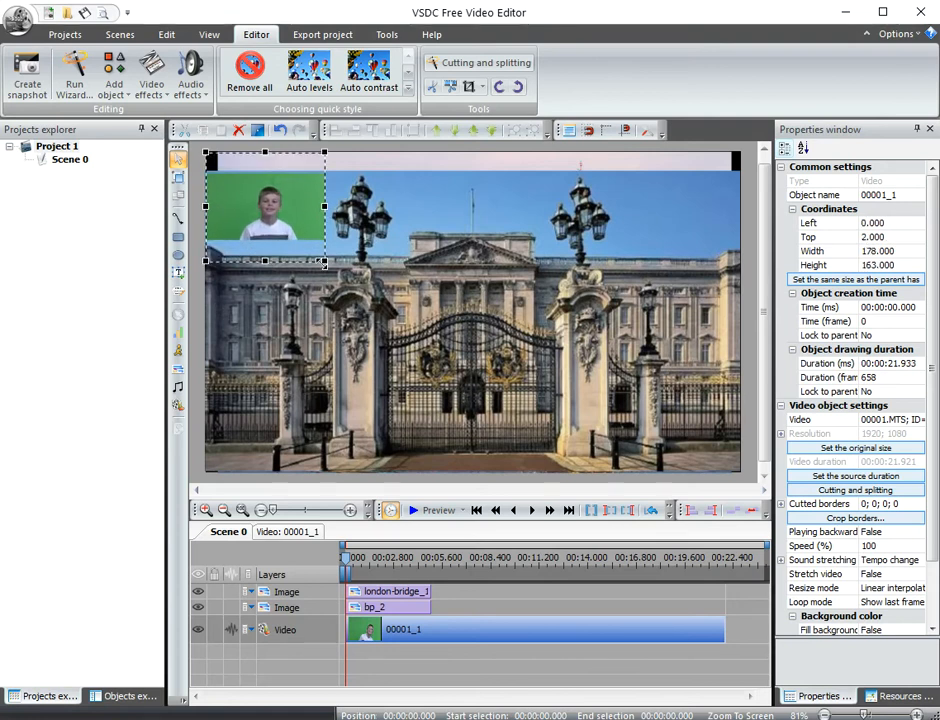
# Enlarge the green-screen clip 00001 to cover the full scene canvas
pyautogui.moveTo(324, 262); pyautogui.dragTo(582, 390)
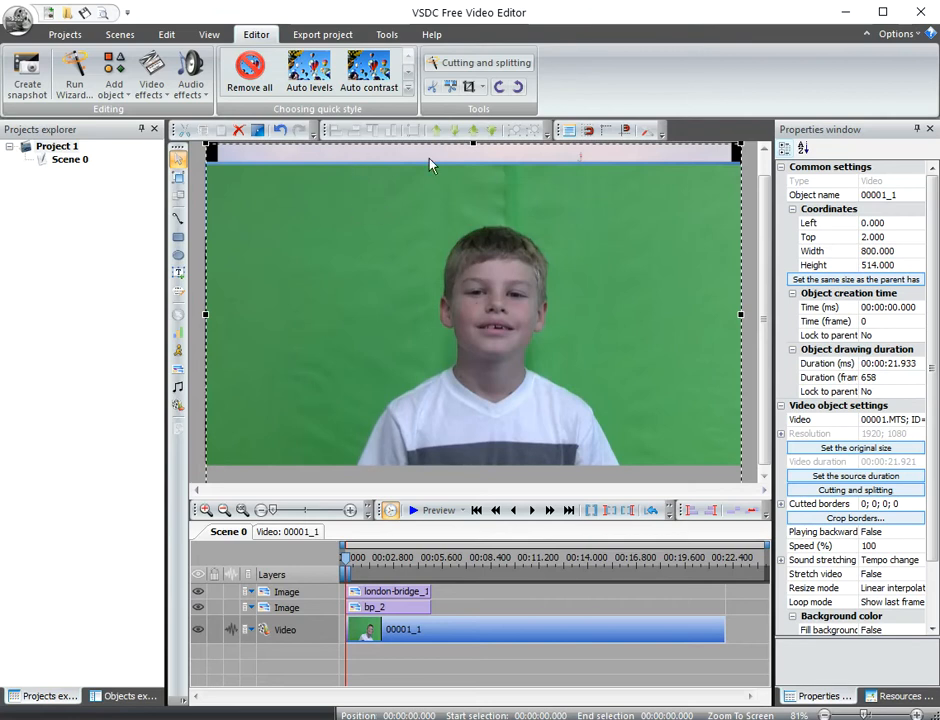
pyautogui.moveTo(350, 260)
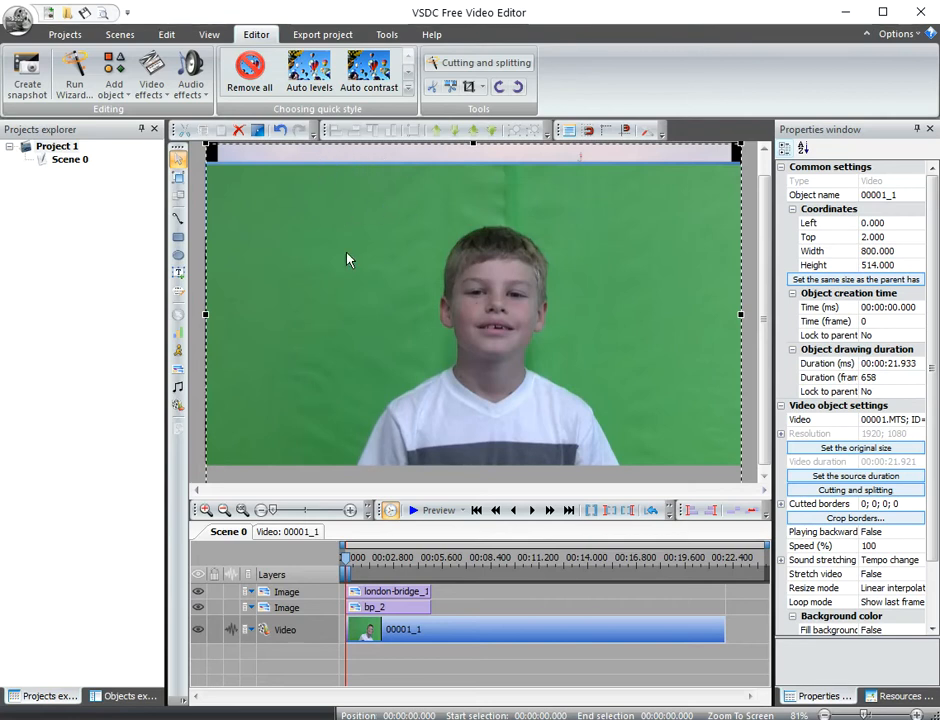
pyautogui.moveTo(280, 336)
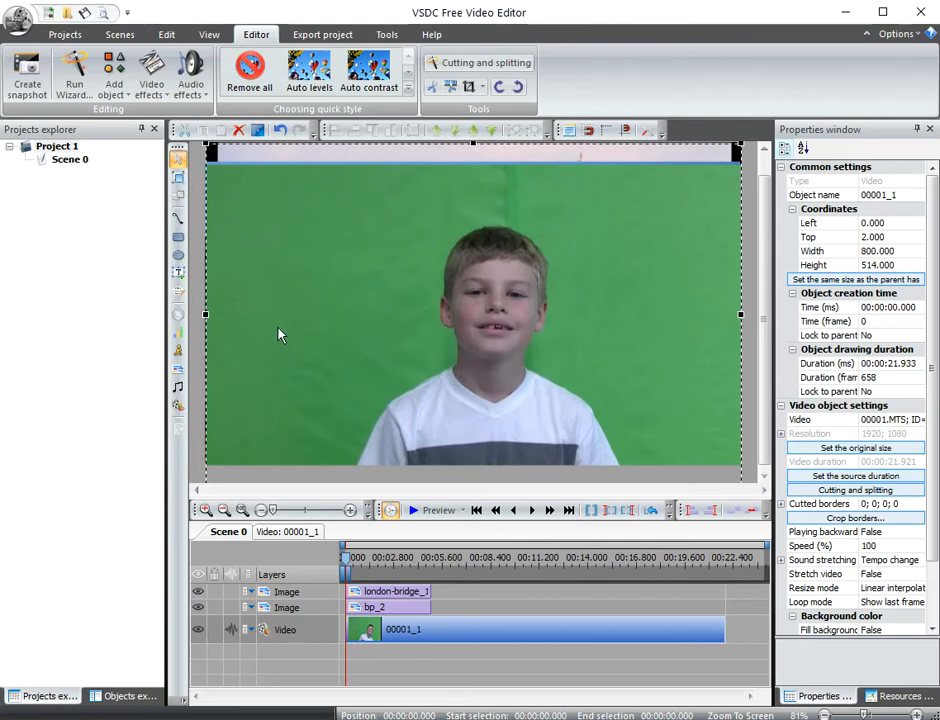
pyautogui.moveTo(280, 340)
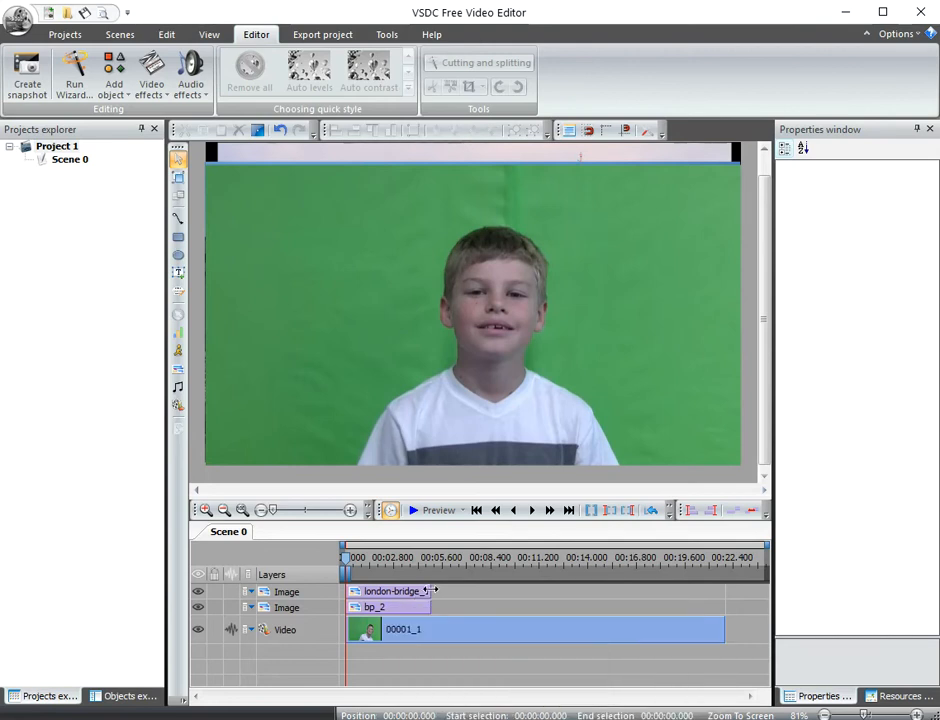
pyautogui.moveTo(410, 610)
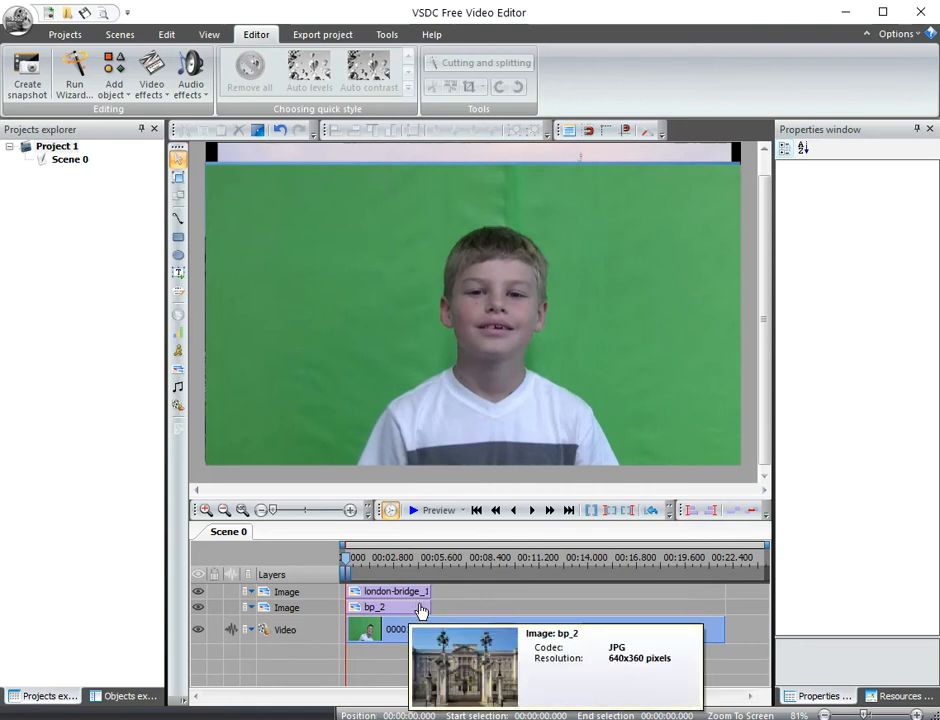
# Lengthen the London Bridge image and extend the bp_2 palace image to the video's end
pyautogui.click(392, 592)
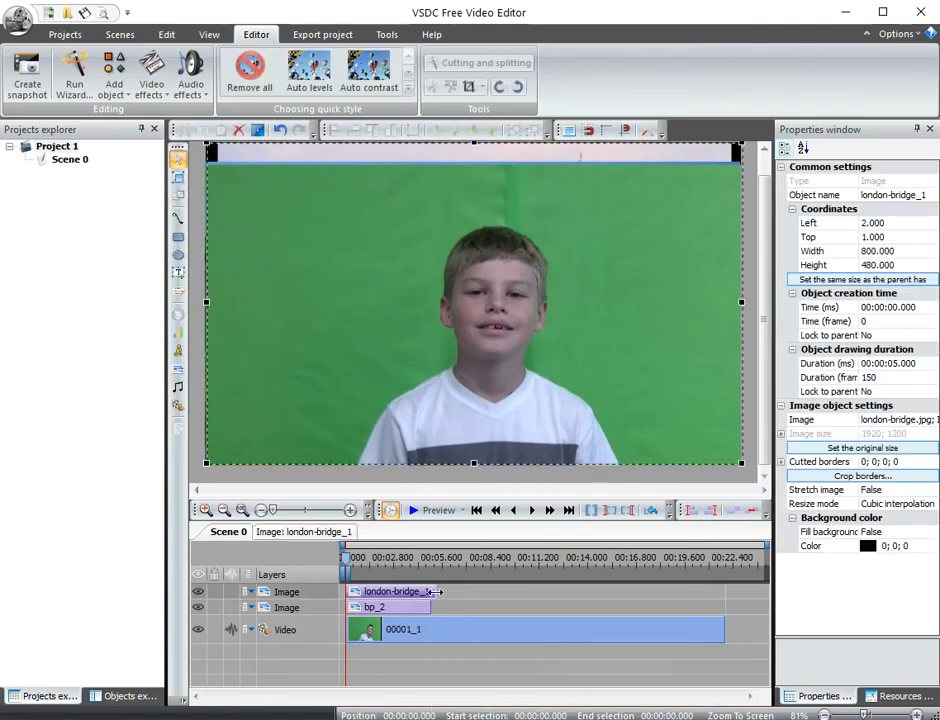
pyautogui.moveTo(436, 592); pyautogui.dragTo(540, 592)
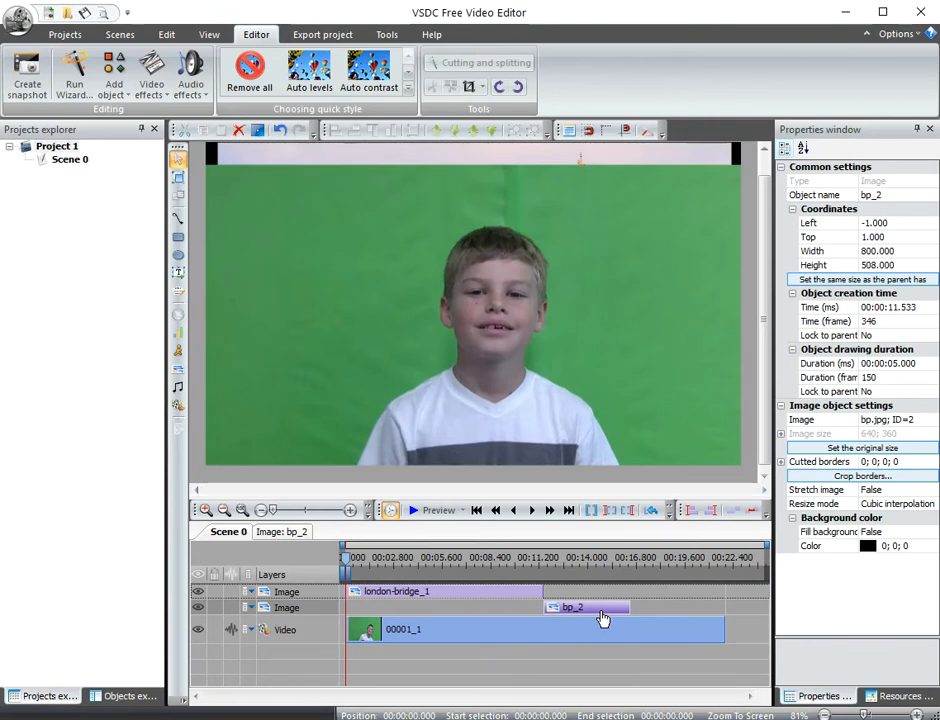
pyautogui.moveTo(632, 620)
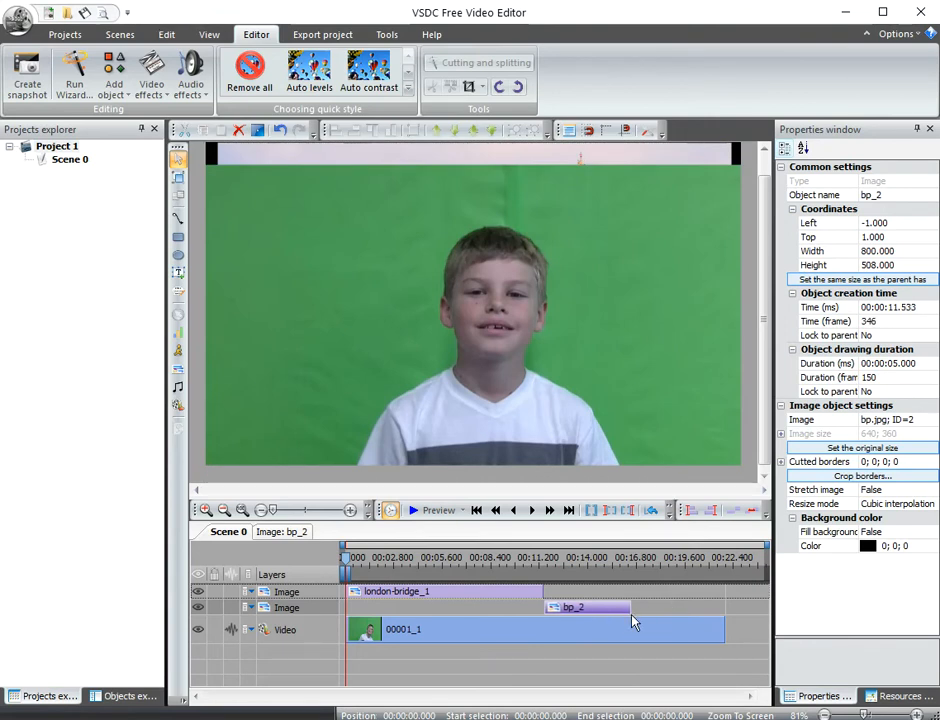
pyautogui.moveTo(630, 608); pyautogui.dragTo(724, 608)
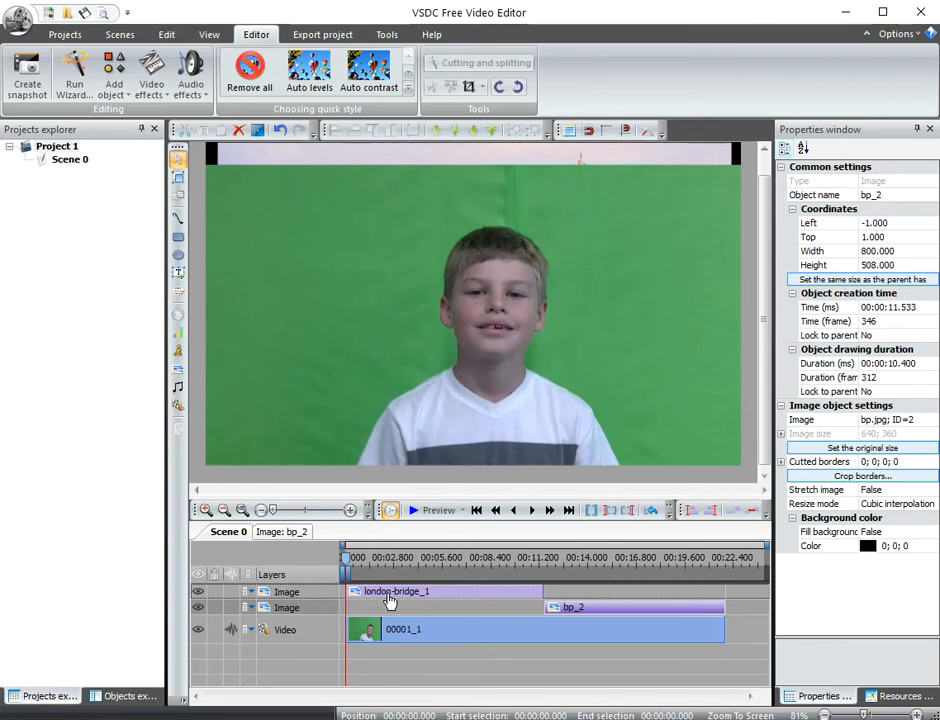
pyautogui.moveTo(512, 656)
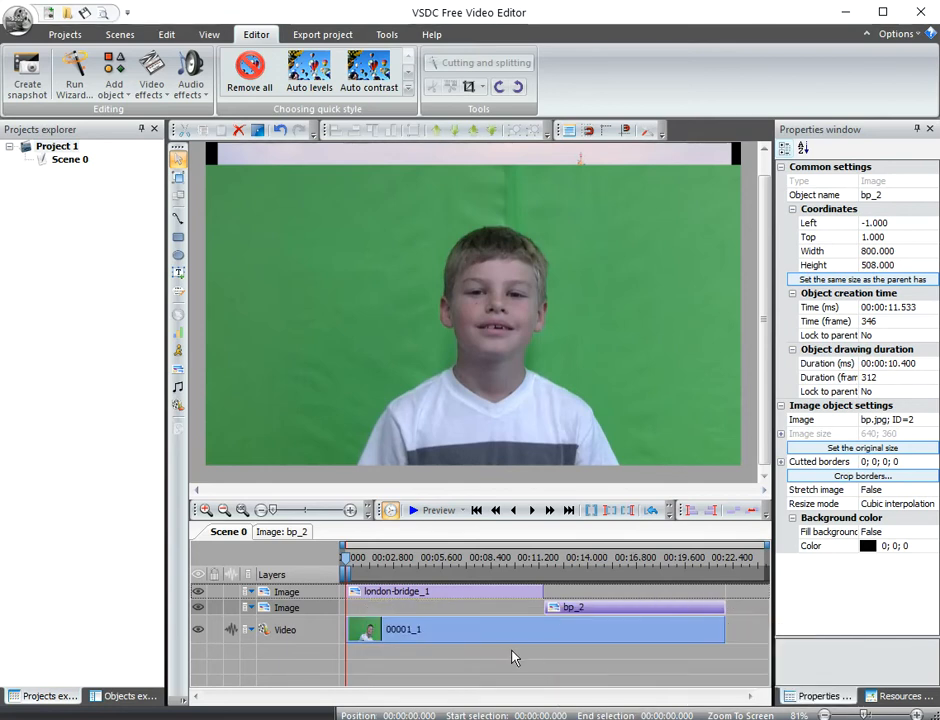
pyautogui.moveTo(416, 344)
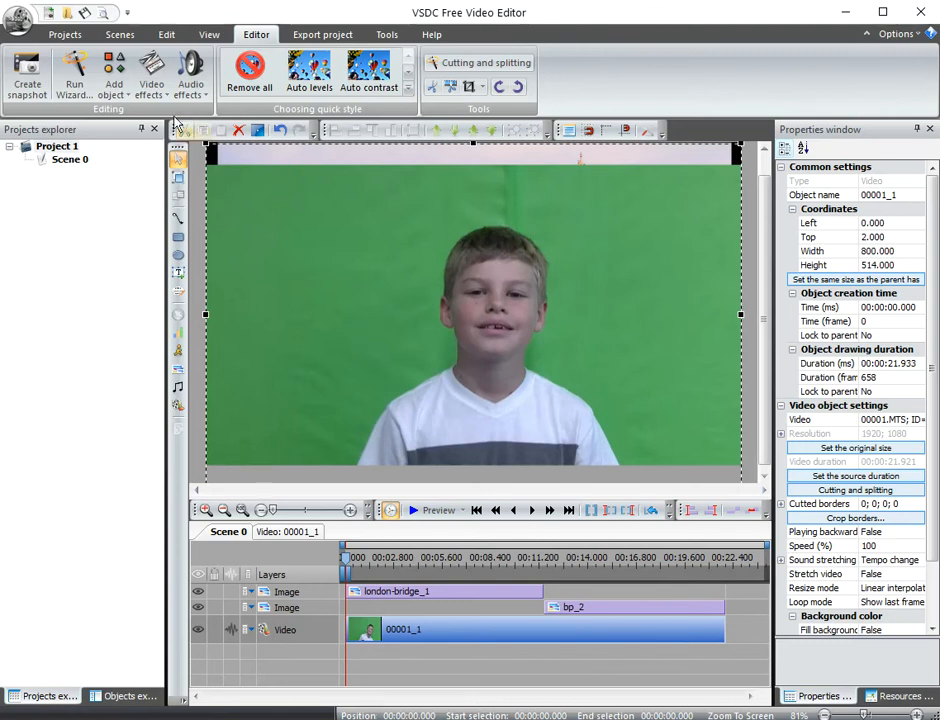
pyautogui.moveTo(152, 70)
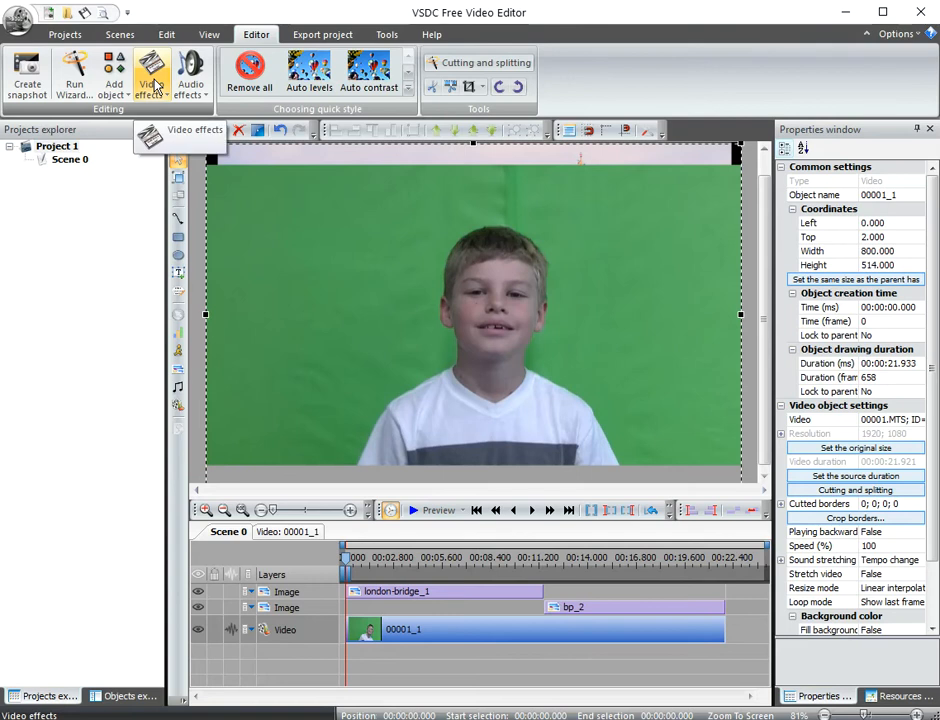
# Apply the Transparency > Background remover effect to clip 00001 with default position settings
pyautogui.click(152, 76)
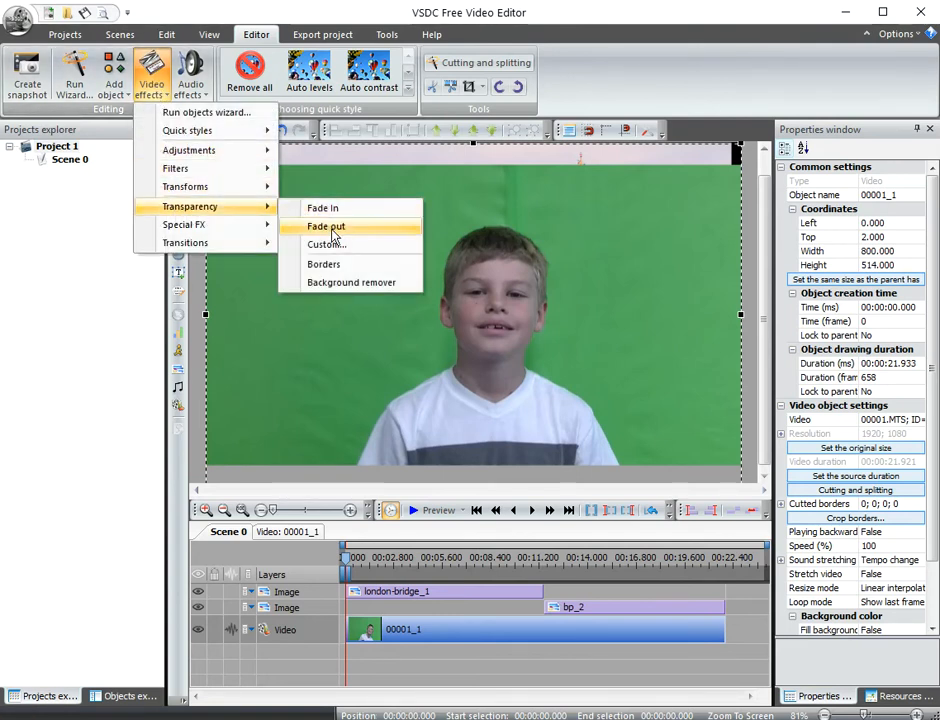
pyautogui.moveTo(340, 282)
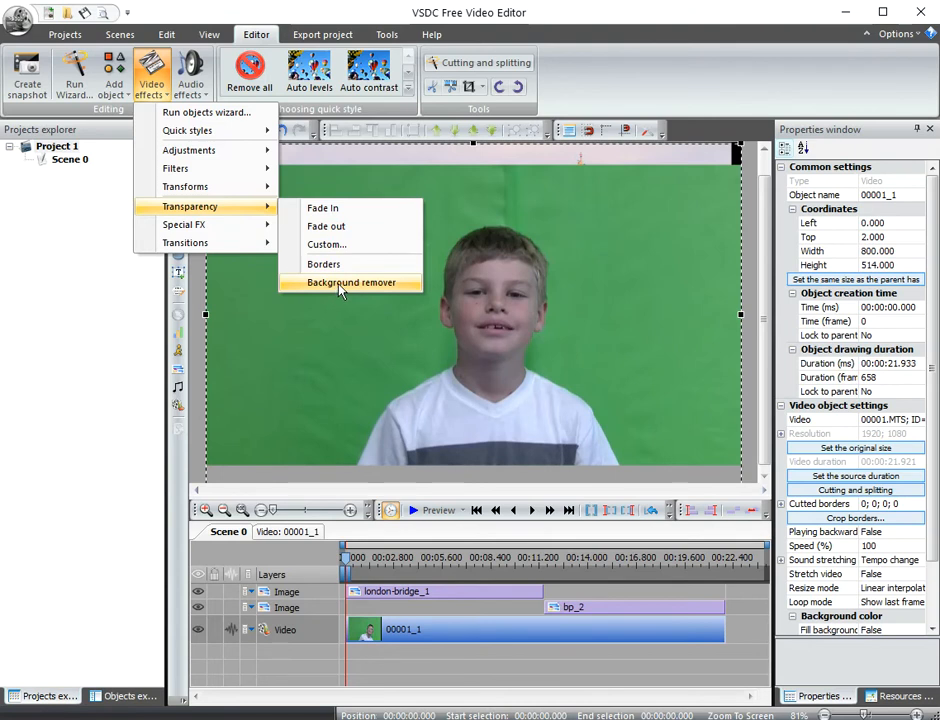
pyautogui.click(352, 282)
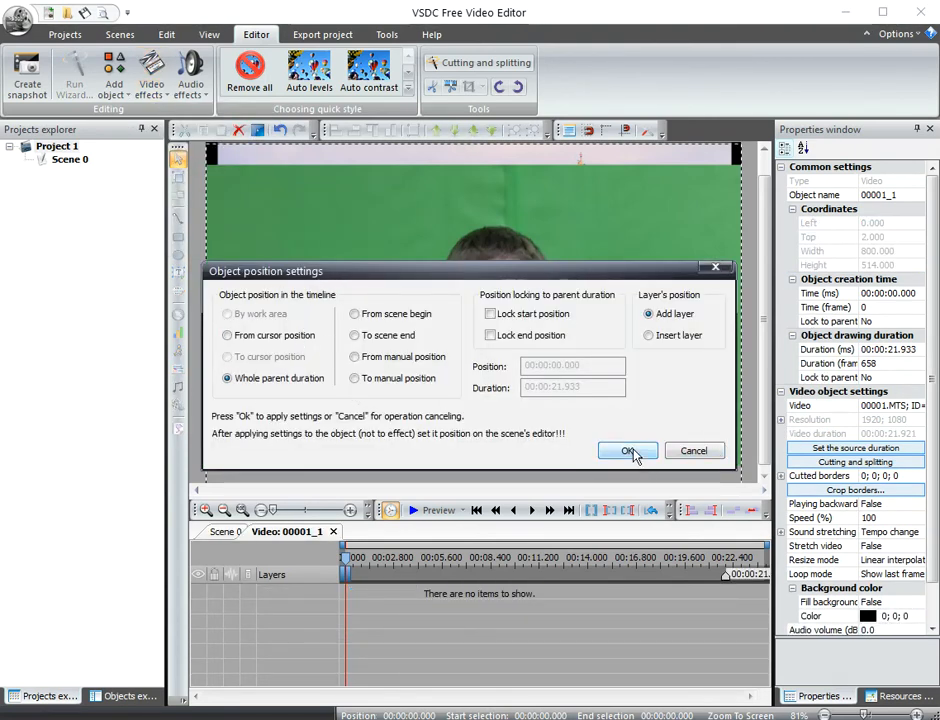
pyautogui.click(628, 450)
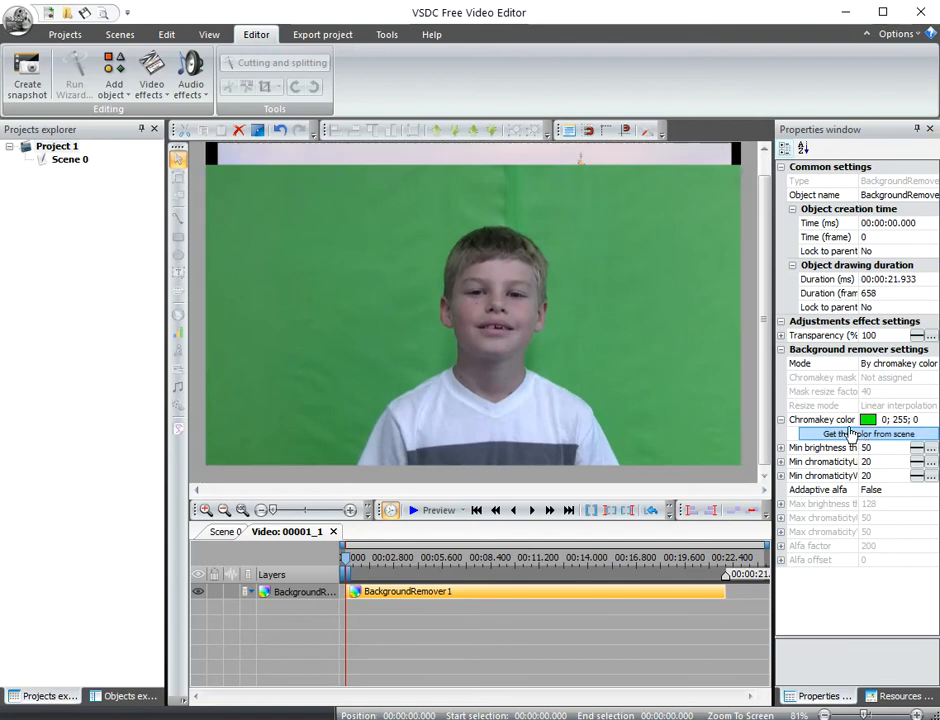
# Pick the green backdrop as the chromakey colour so the boy sits over London Bridge
pyautogui.click(868, 432)
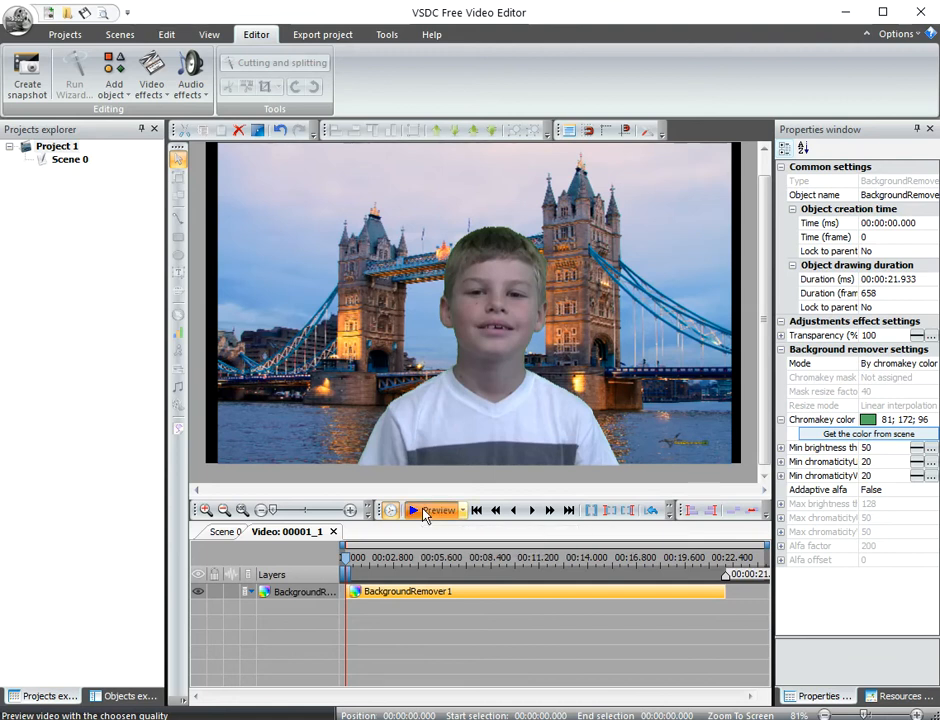
pyautogui.click(412, 510)
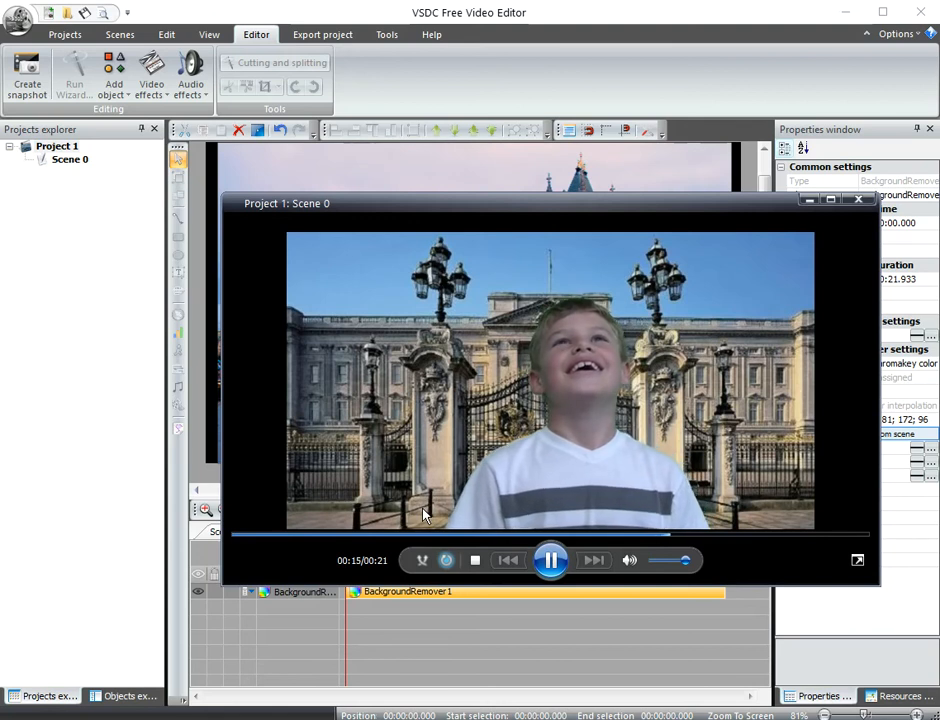
pyautogui.click(552, 560)
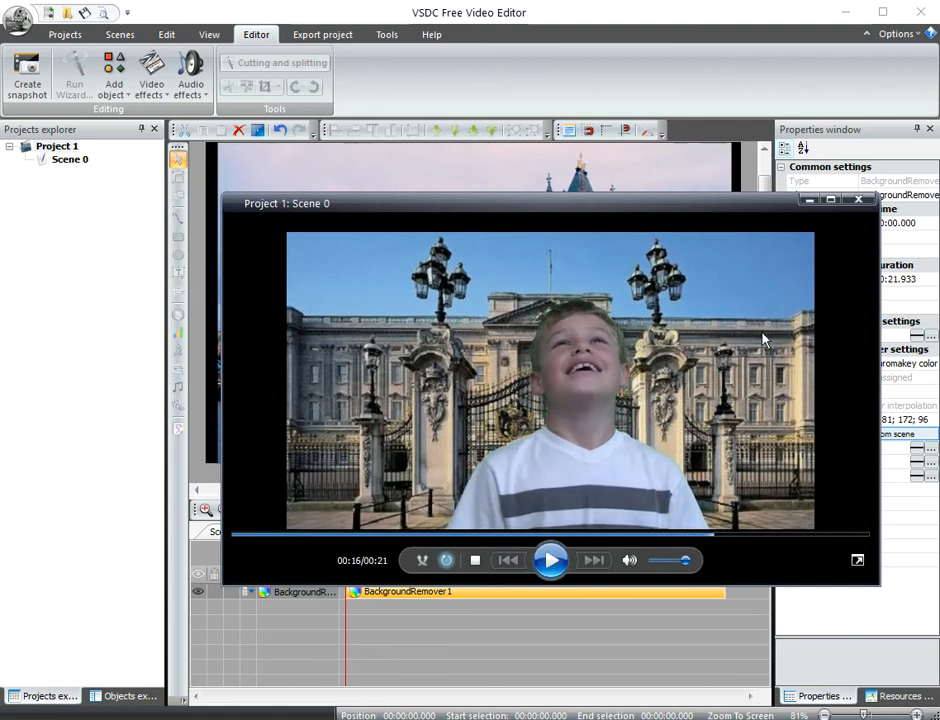
pyautogui.click(856, 200)
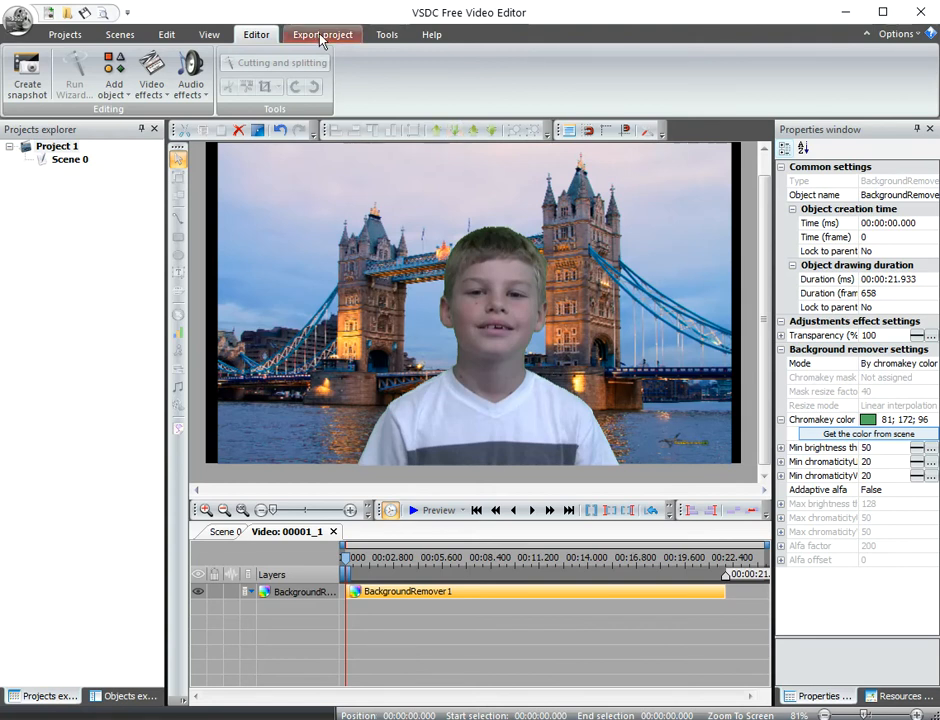
# Choose WMV as the export format with the high-quality WMV9 profile for Project 1.wmv
pyautogui.click(322, 34)
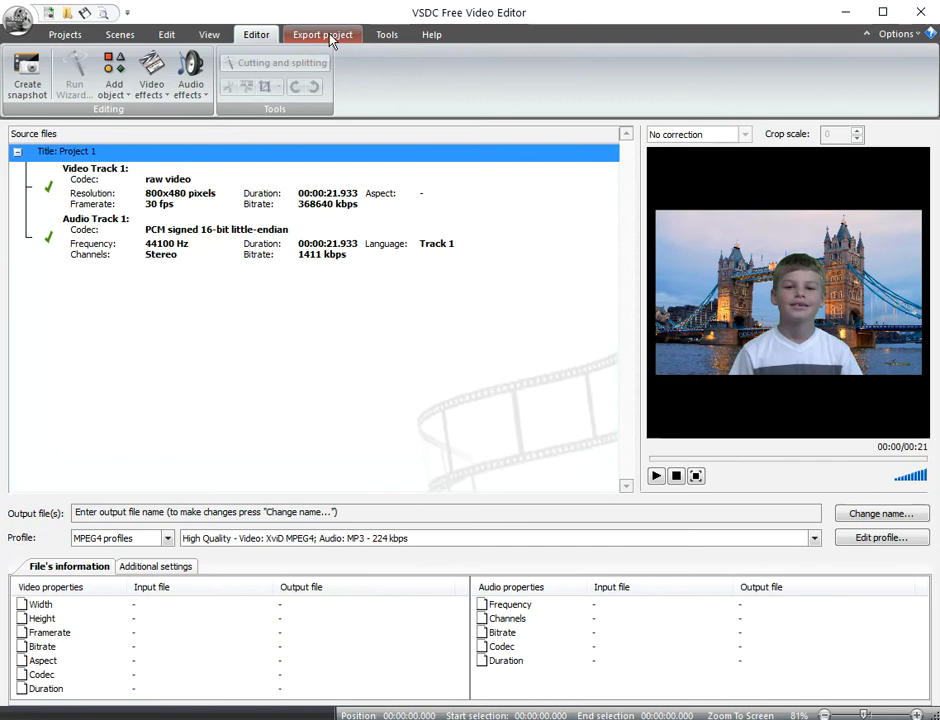
pyautogui.click(322, 34)
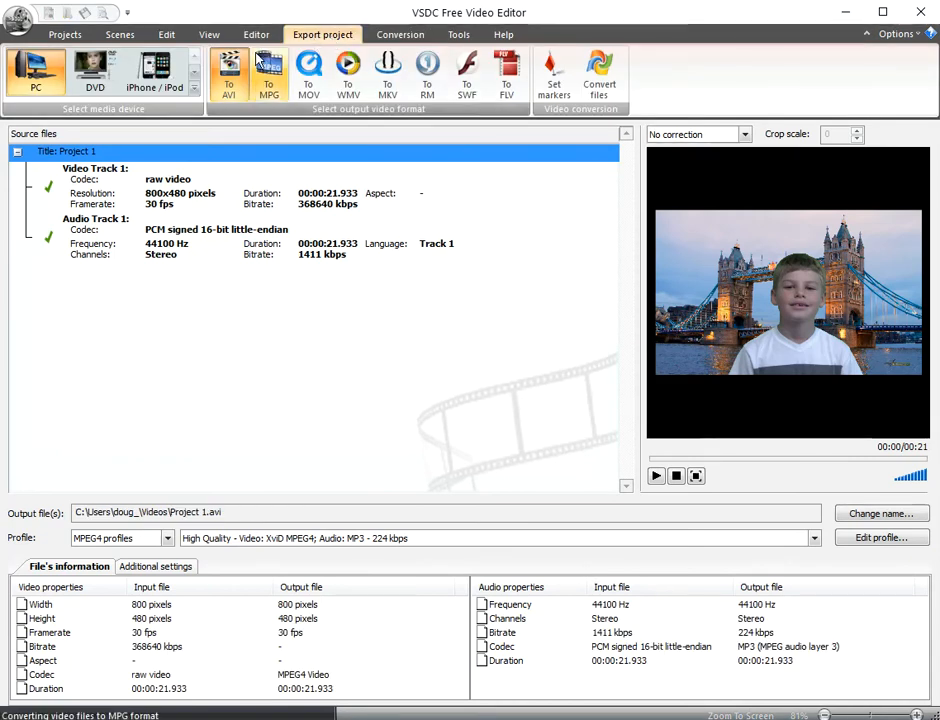
pyautogui.click(428, 76)
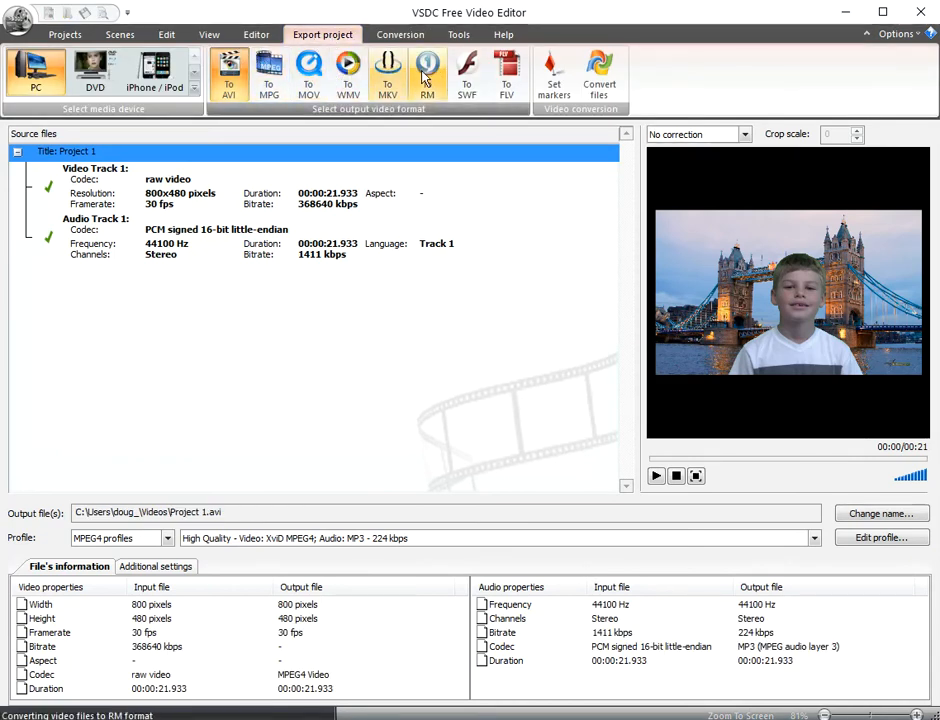
pyautogui.click(348, 76)
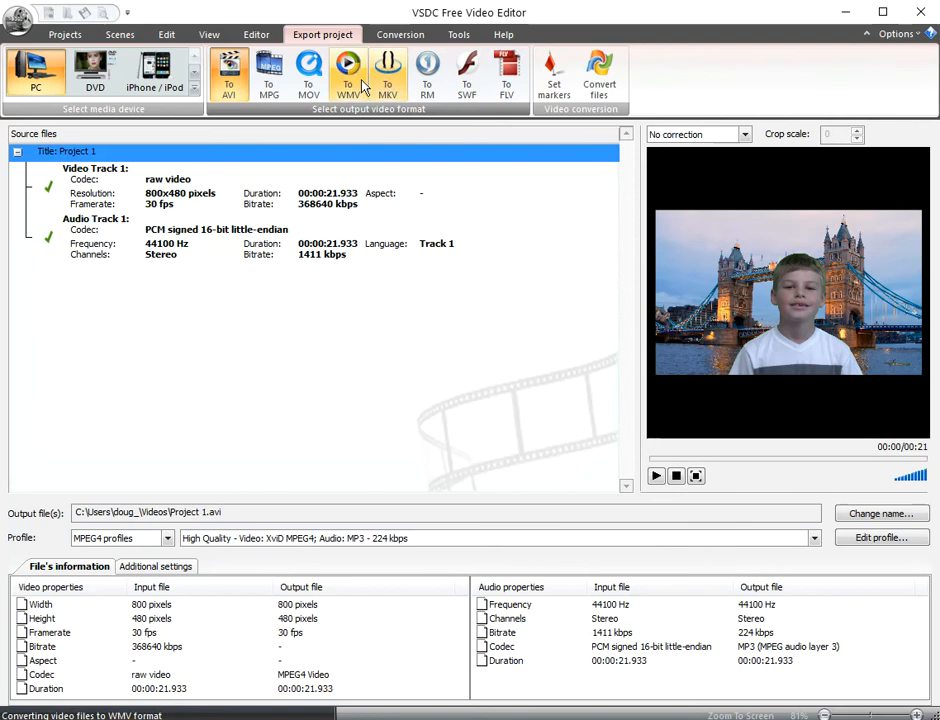
pyautogui.moveTo(348, 70)
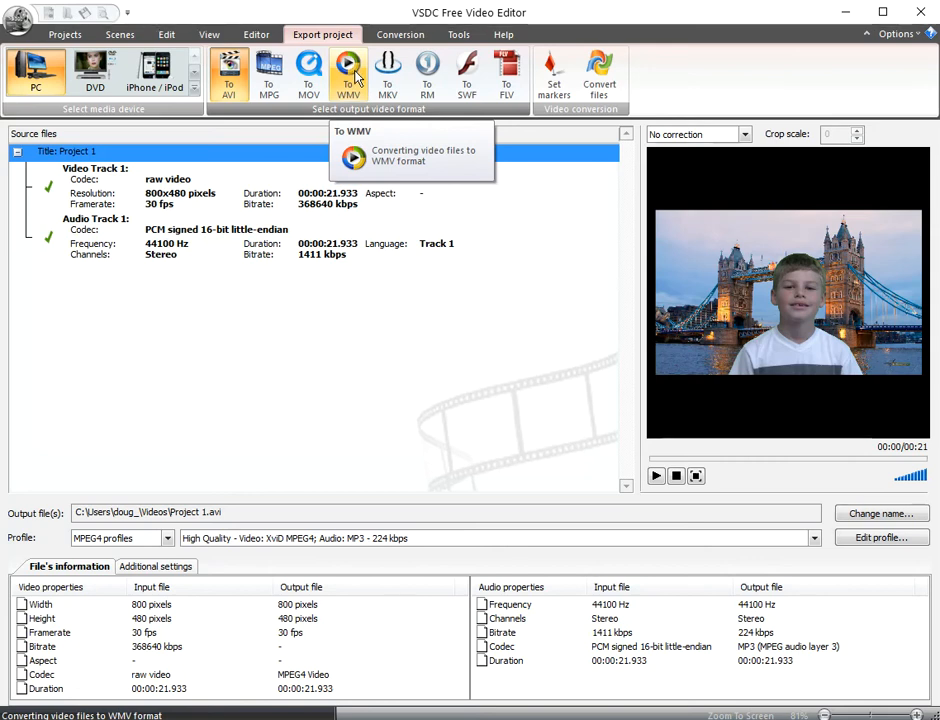
pyautogui.click(348, 72)
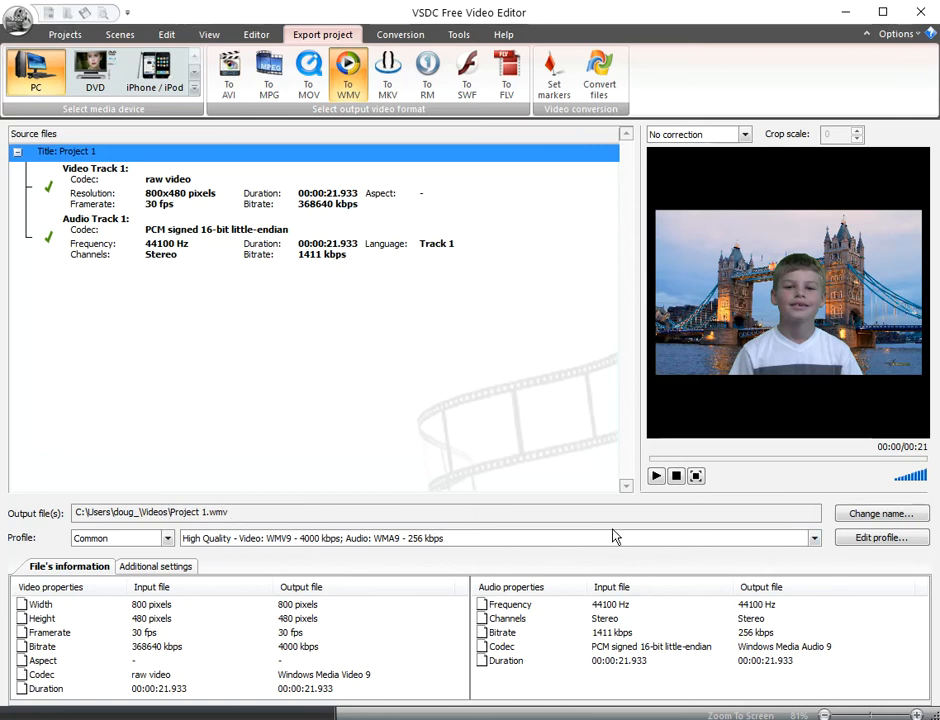
# Set the Desktop as the save location for Project 1.wmv
pyautogui.click(880, 512)
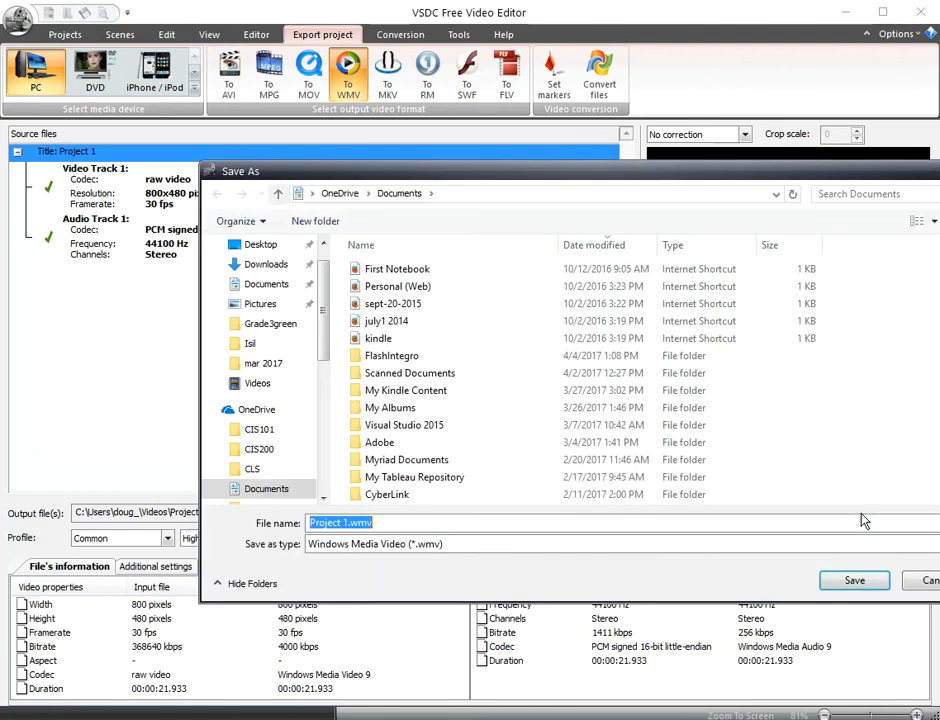
pyautogui.click(260, 244)
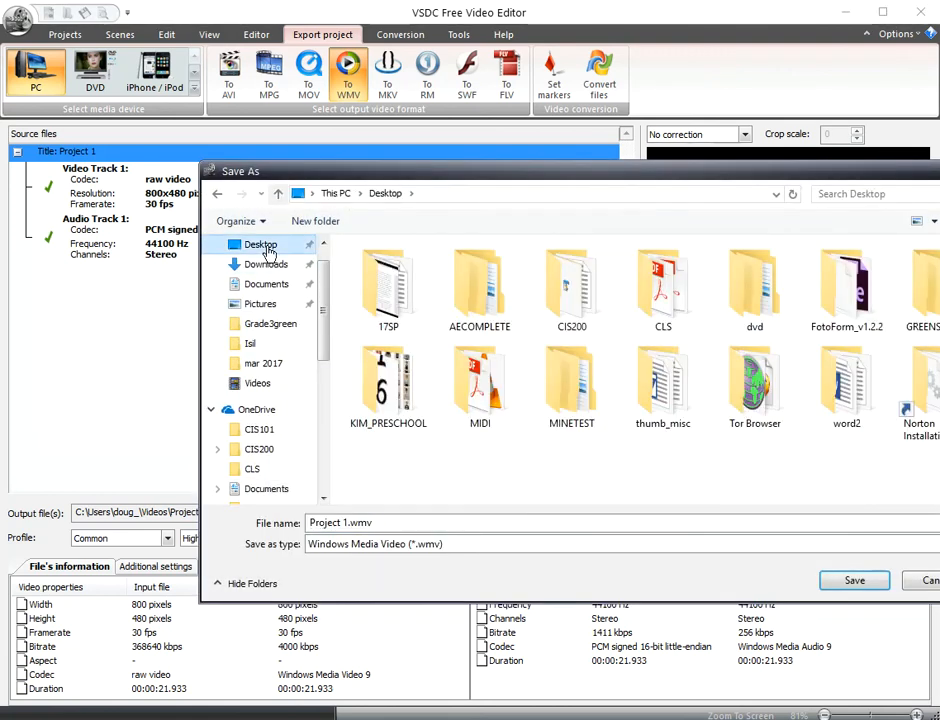
pyautogui.click(854, 580)
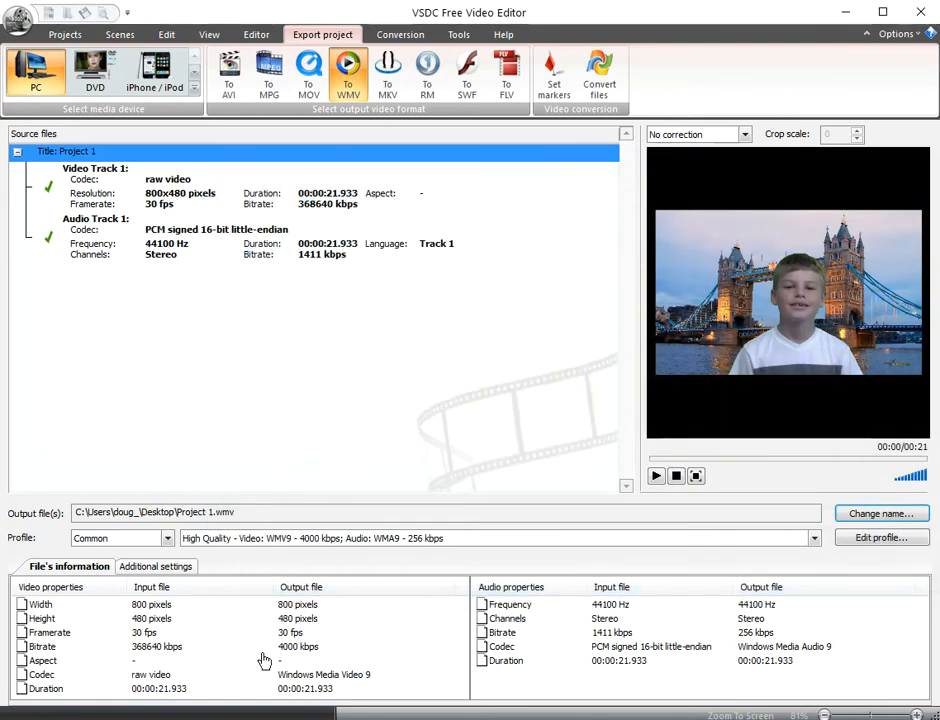
pyautogui.moveTo(276, 464)
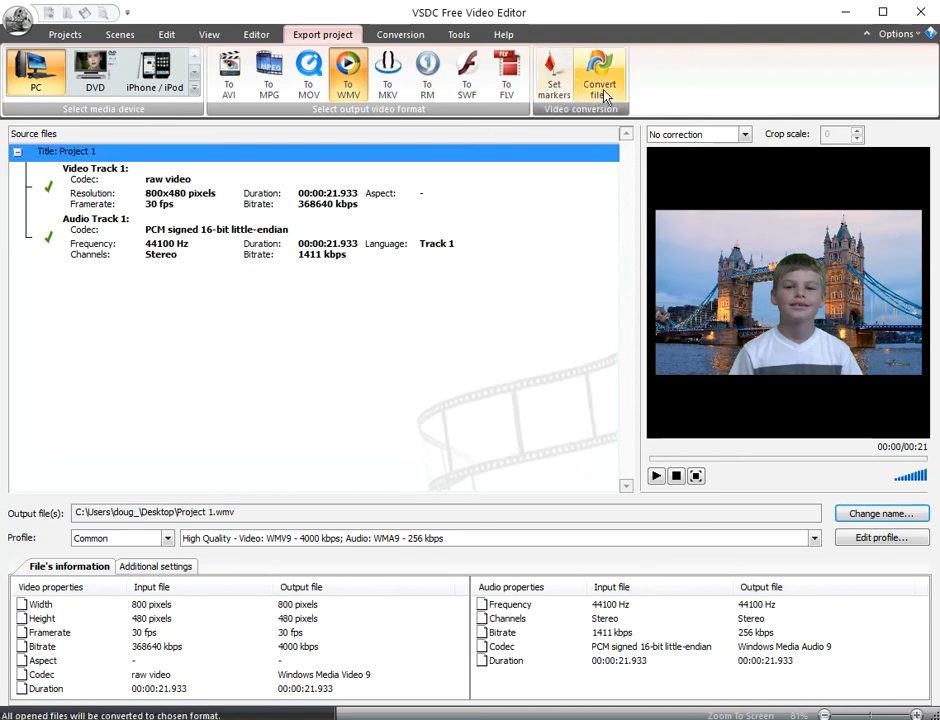
# Convert the project to Project 1.wmv and dismiss the 'Conversion is completed!' notice
pyautogui.click(600, 72)
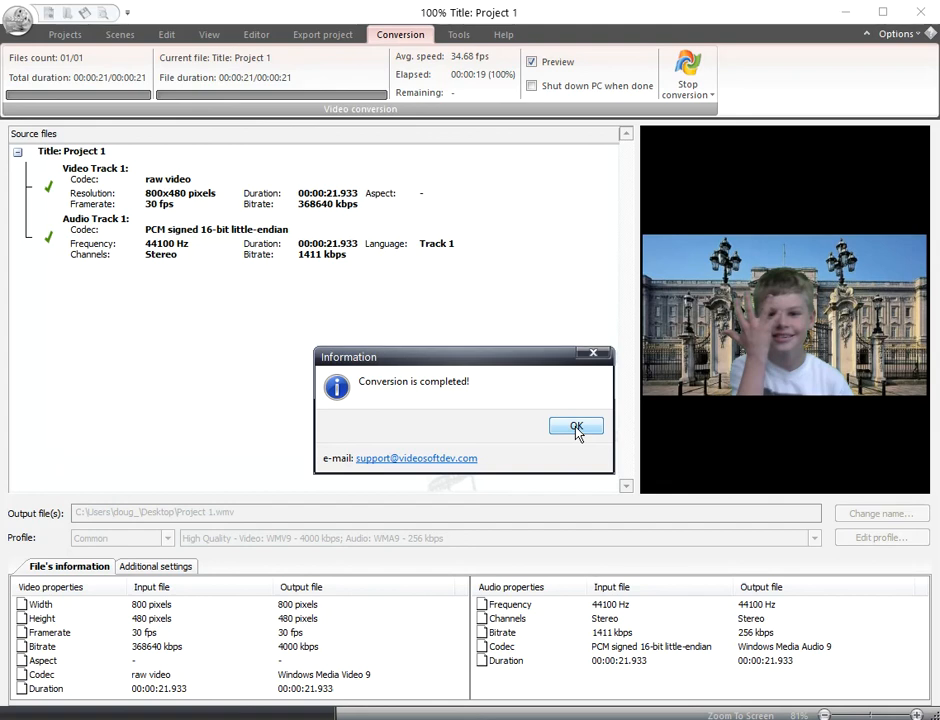
pyautogui.click(576, 428)
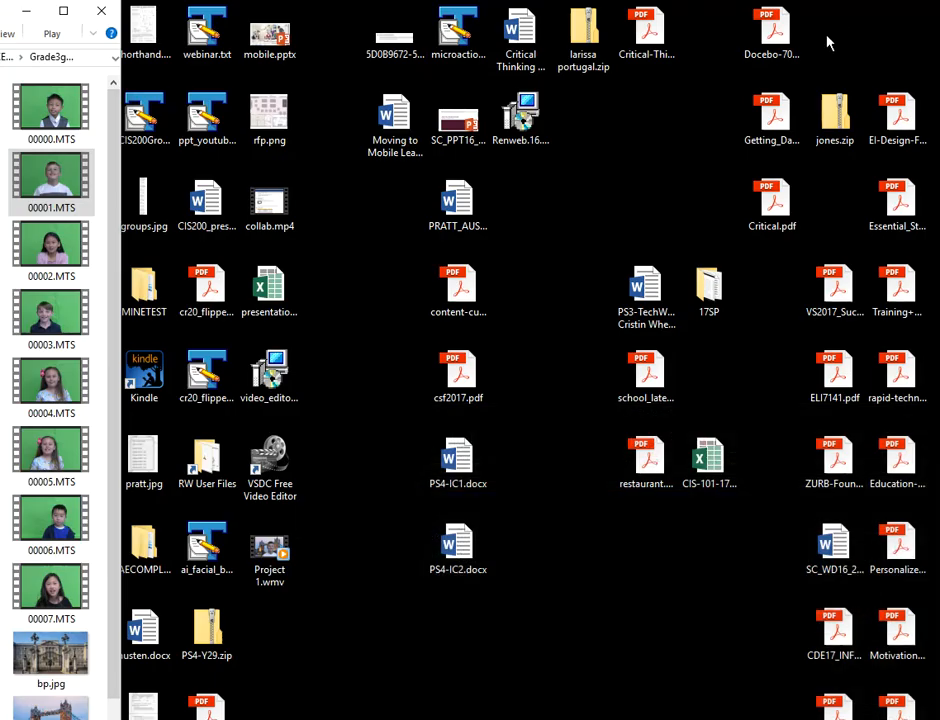
pyautogui.click(268, 550)
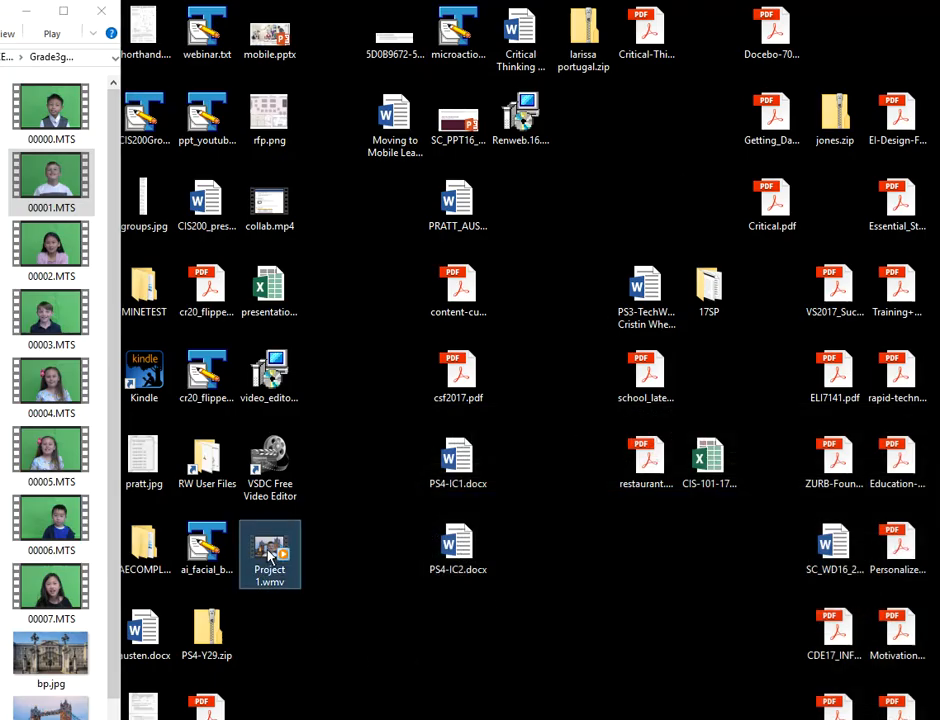
pyautogui.doubleClick(268, 552)
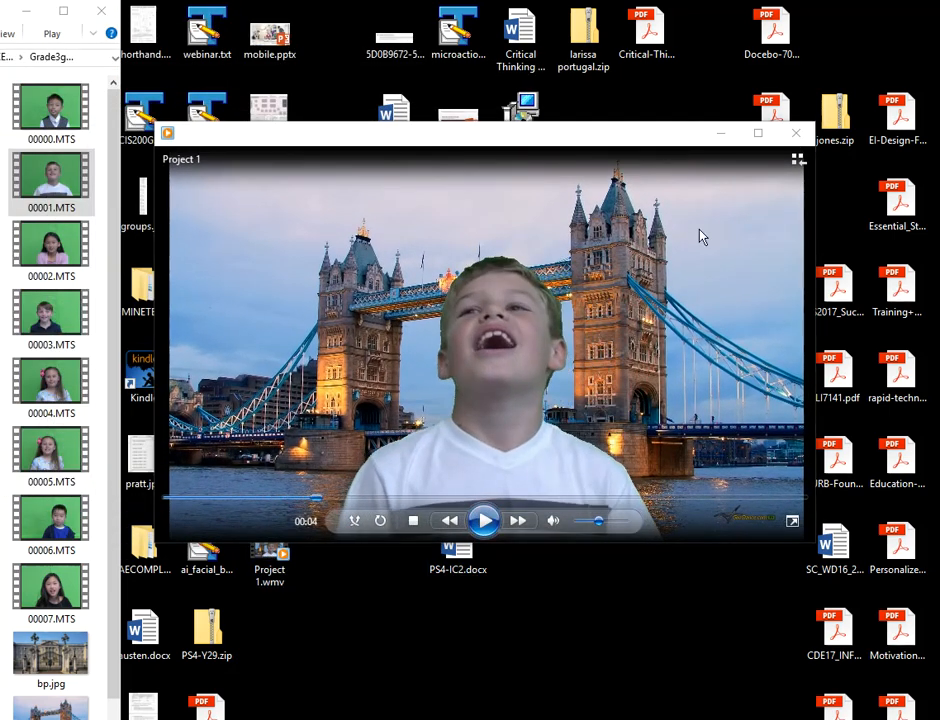
pyautogui.click(796, 132)
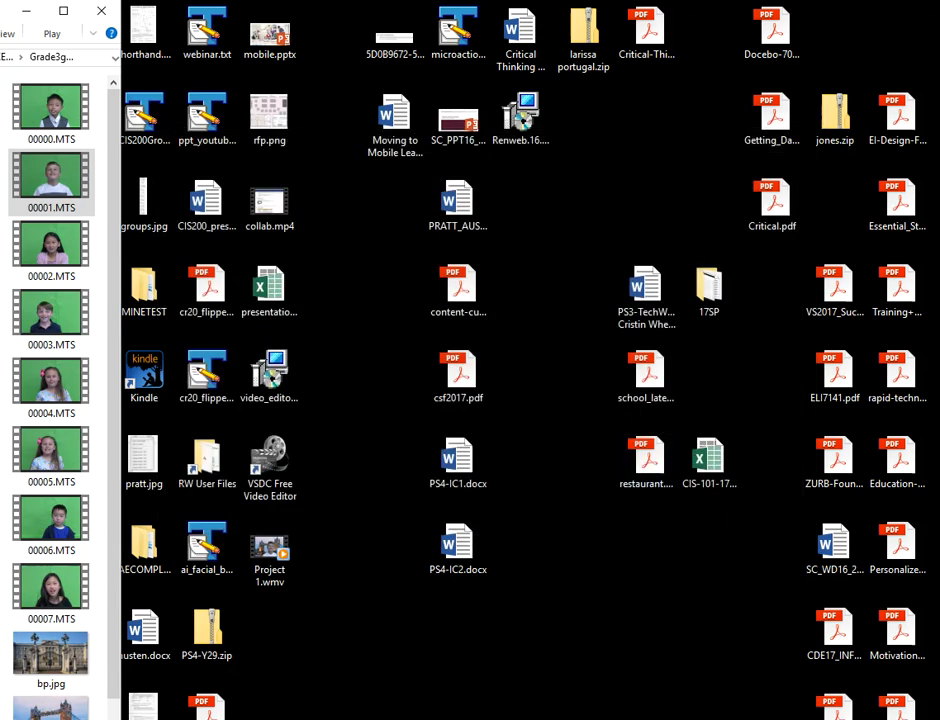